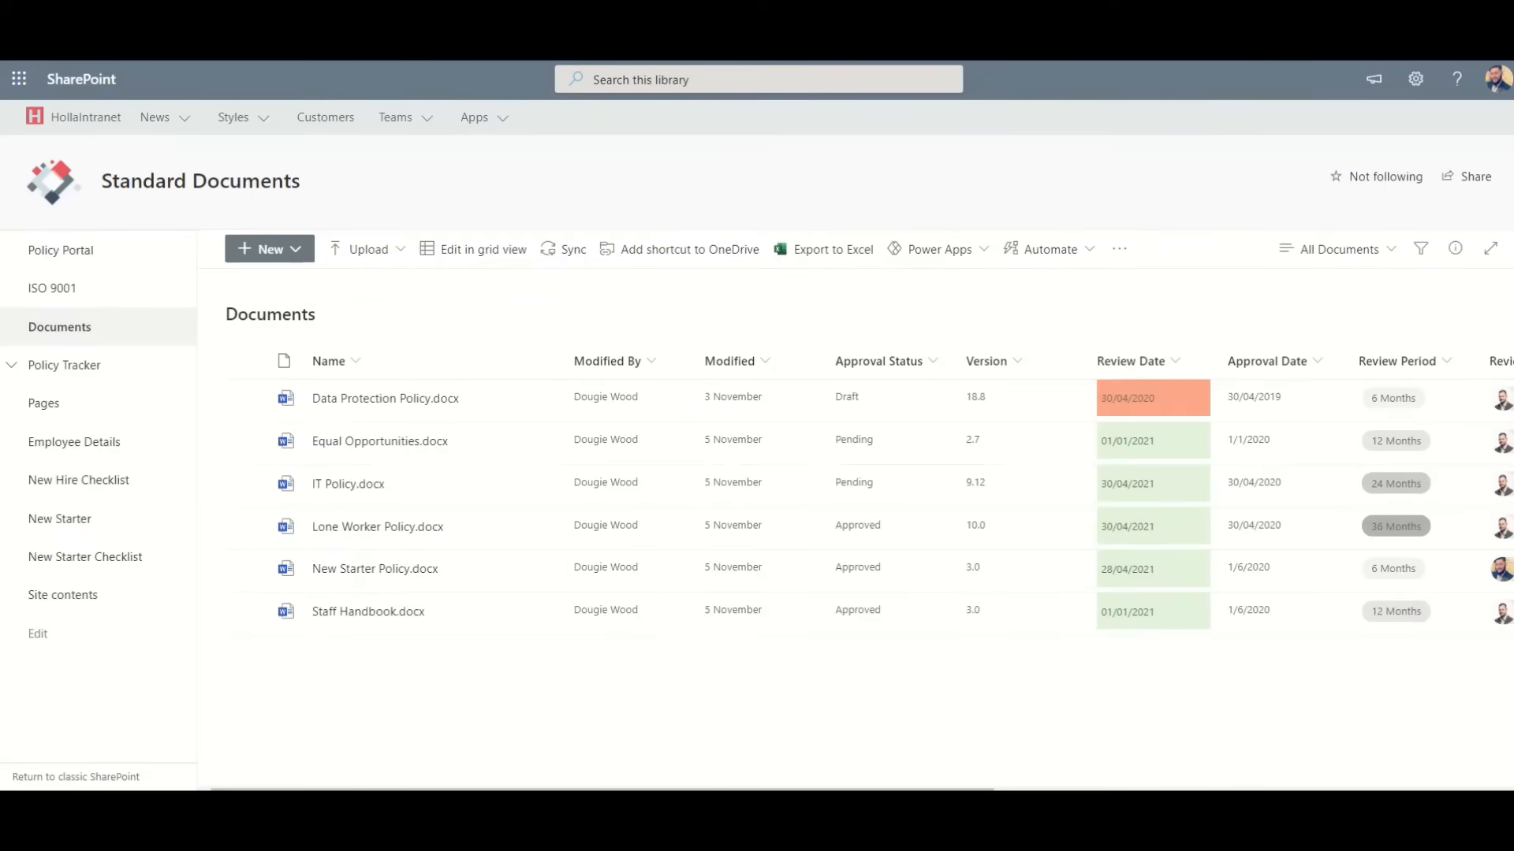
pyautogui.moveTo(990, 396)
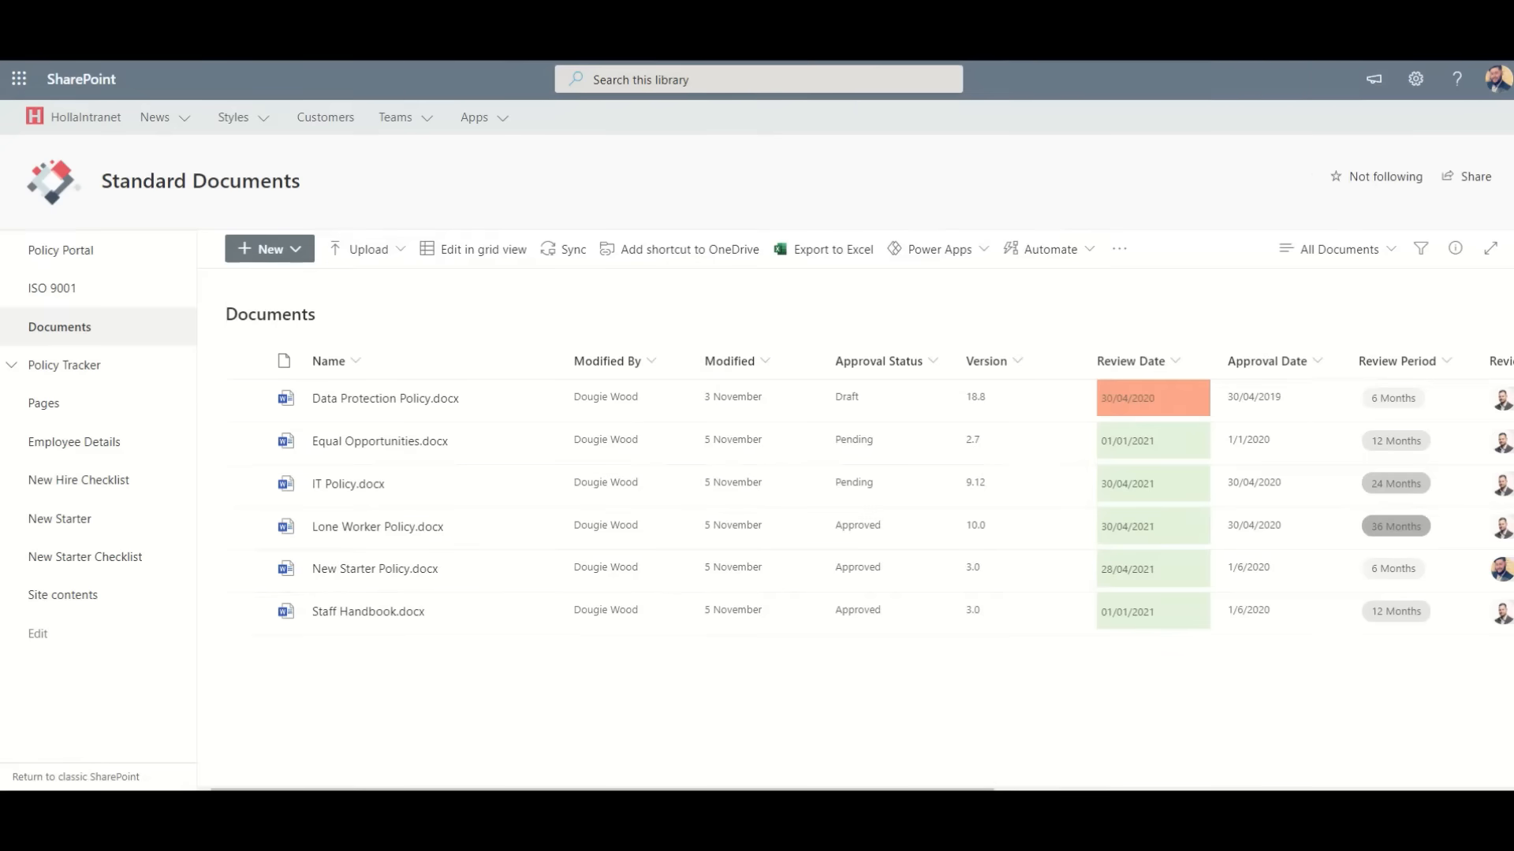
# Show the version history of Data Protection Policy.docx, versions 18.8 down to 18.3
pyautogui.click(384, 397)
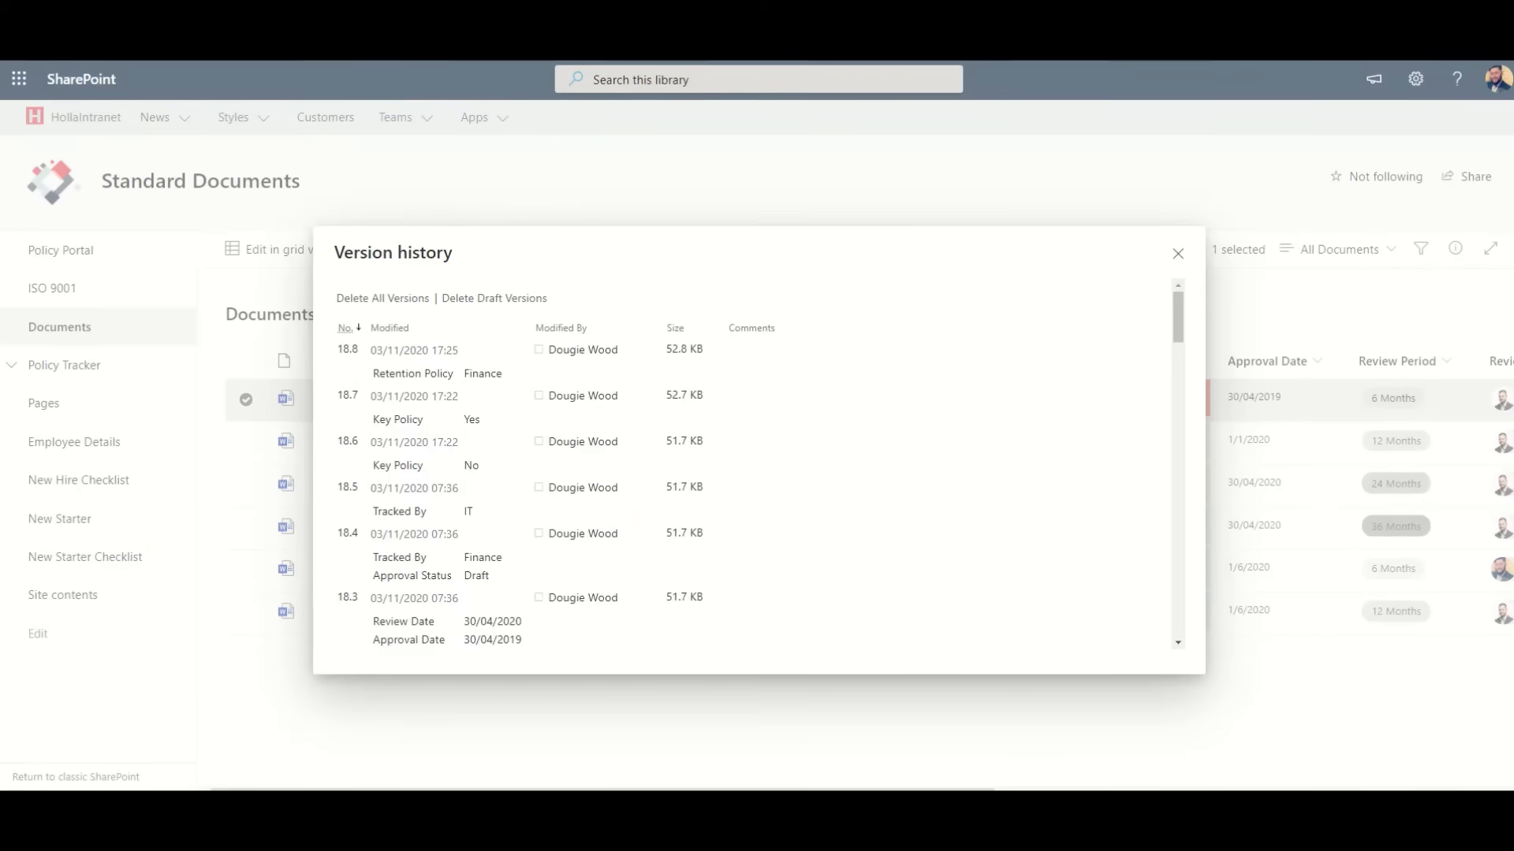
pyautogui.moveTo(615, 410)
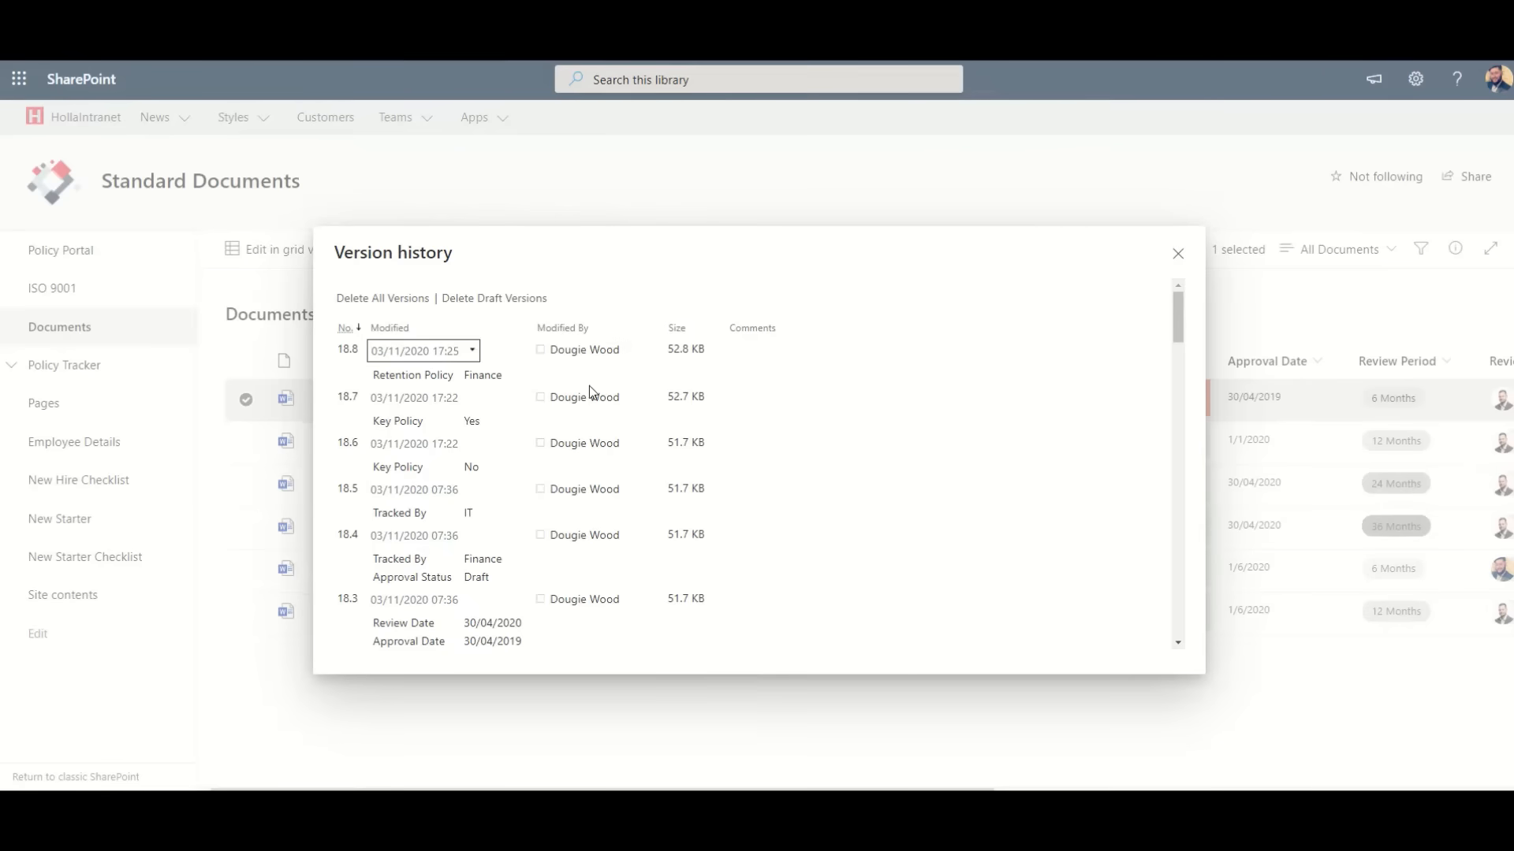
# Dismiss the version history and return to the Policy Portal home page from the left navigation
pyautogui.click(1176, 253)
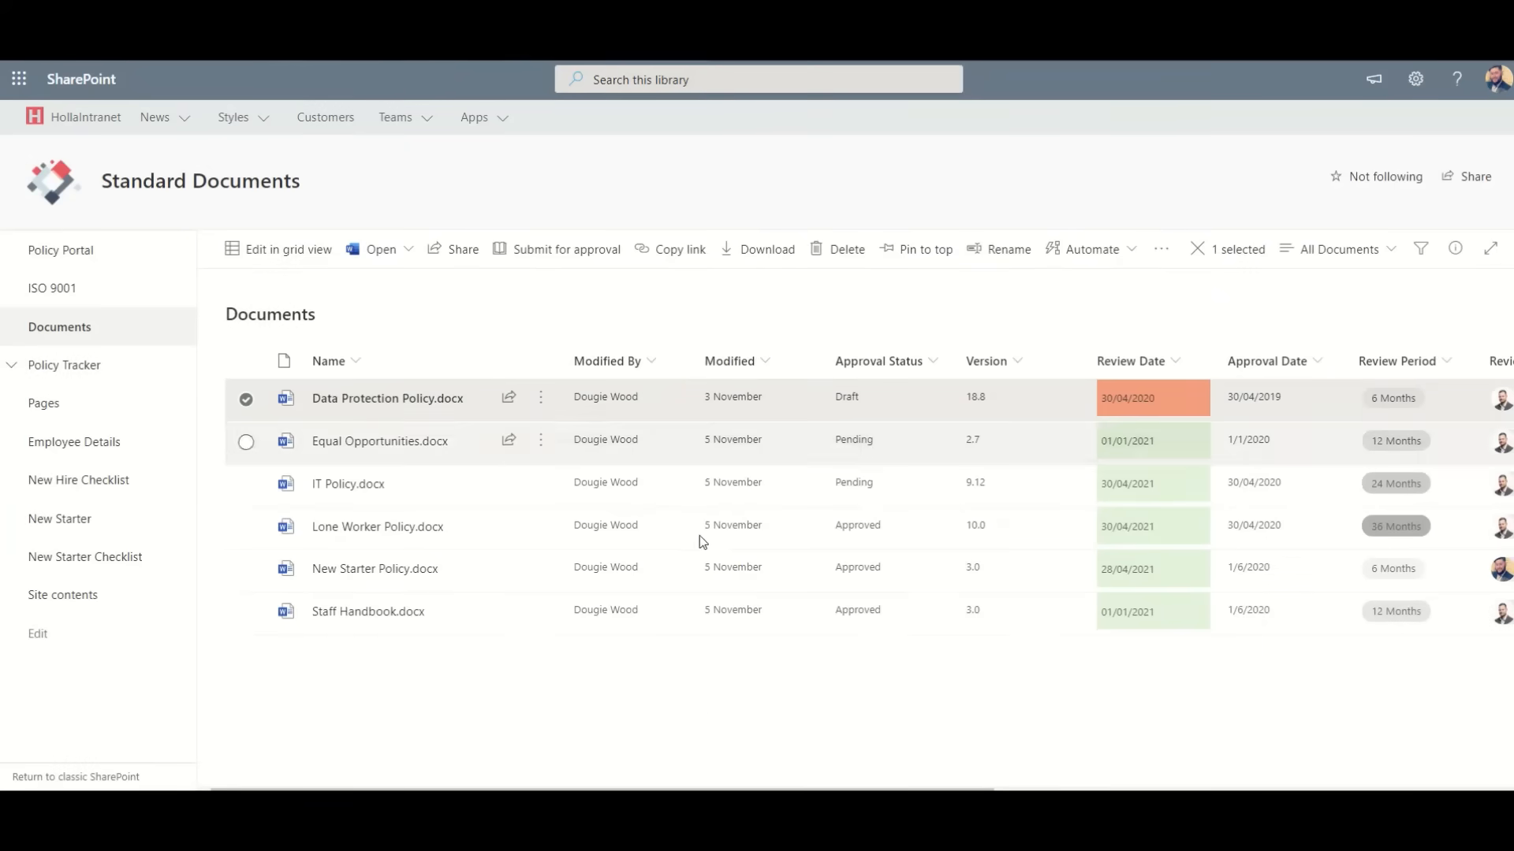
pyautogui.click(246, 397)
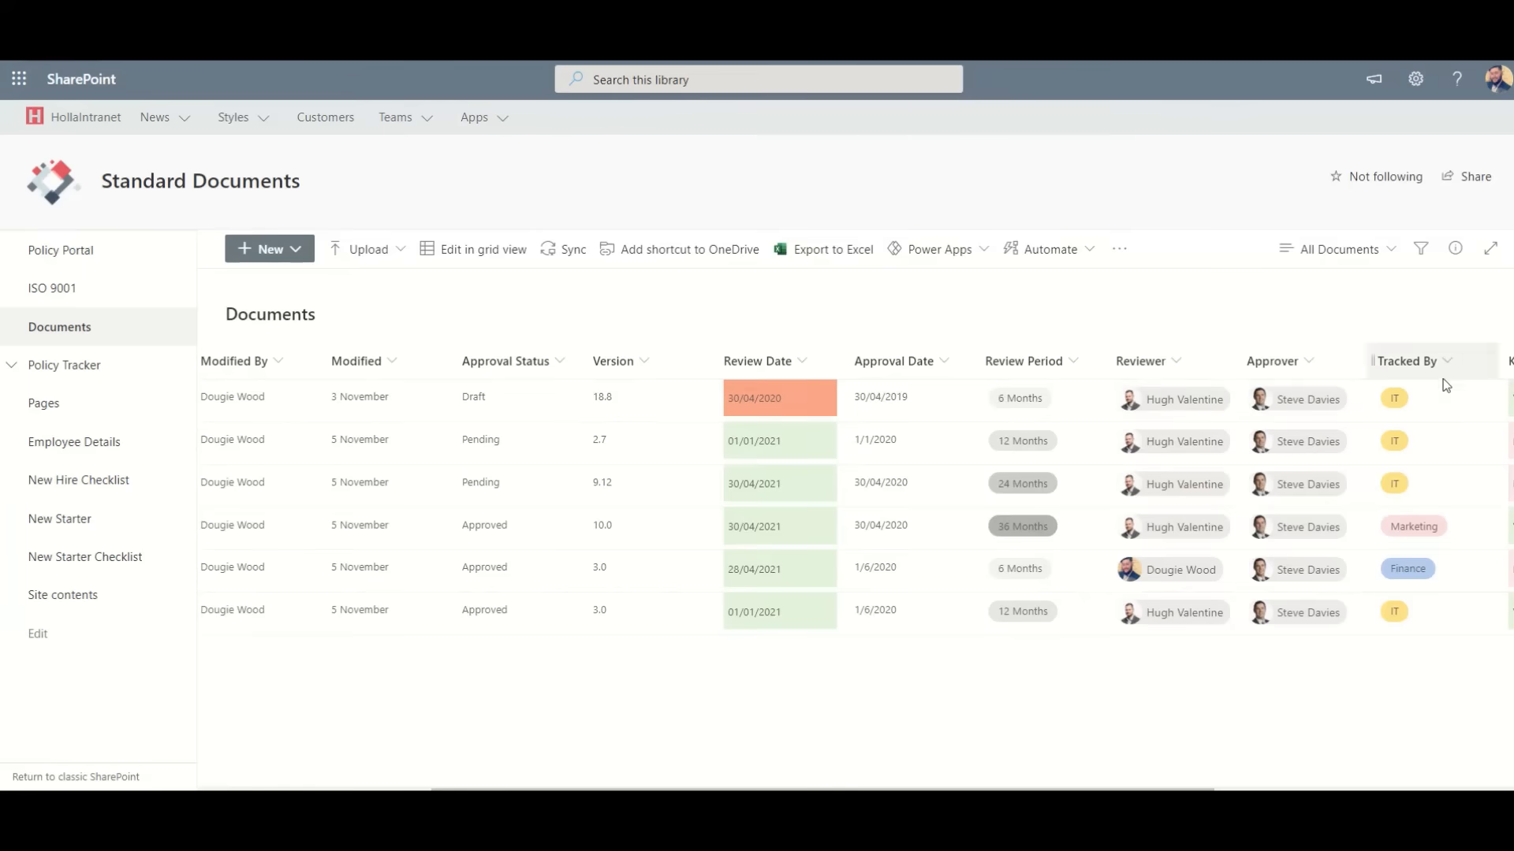
pyautogui.moveTo(1337, 277)
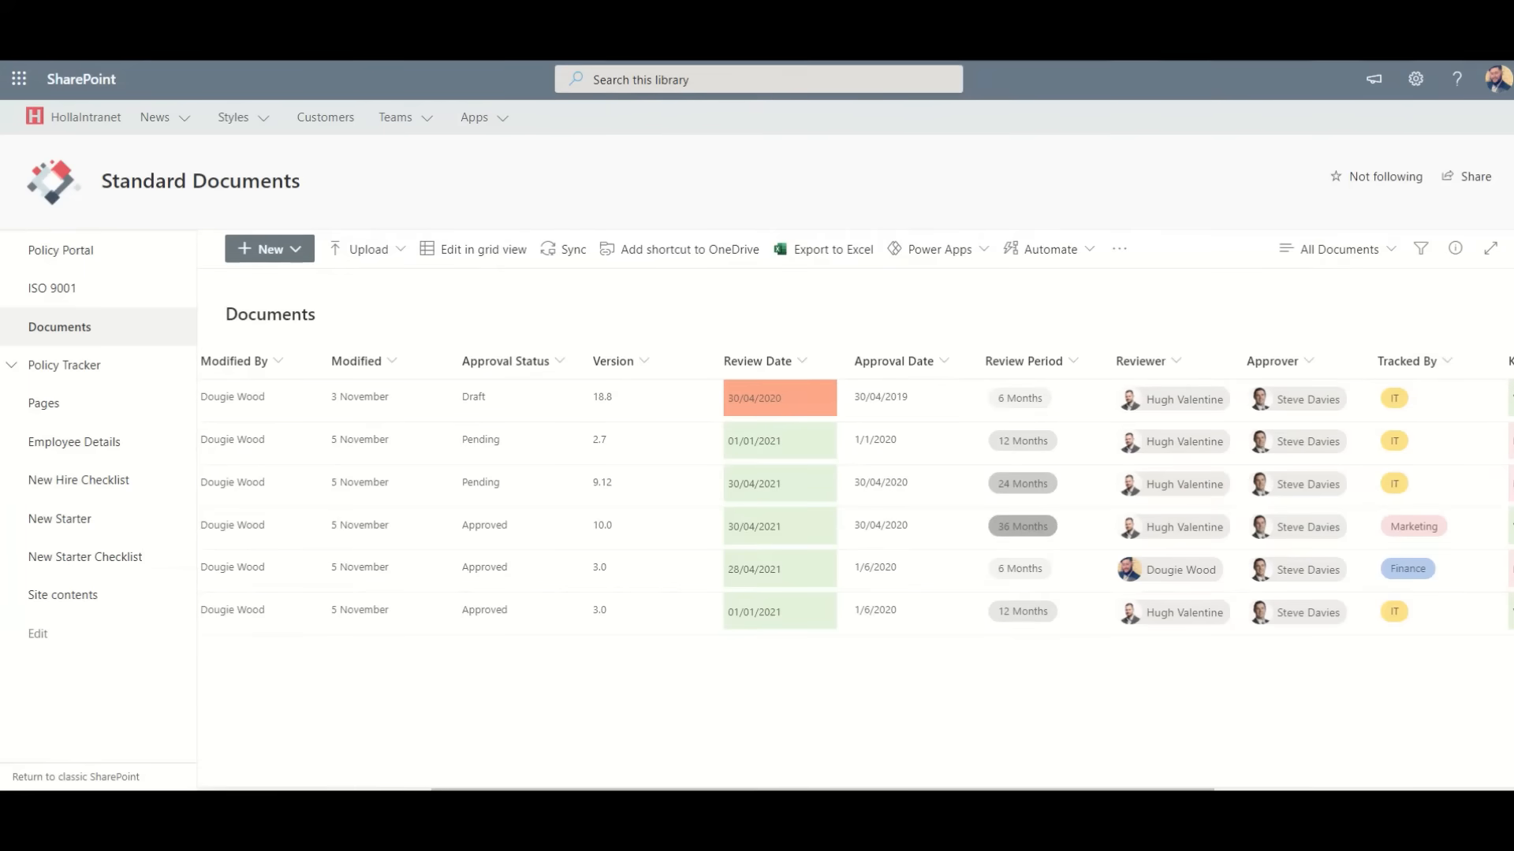
pyautogui.click(65, 364)
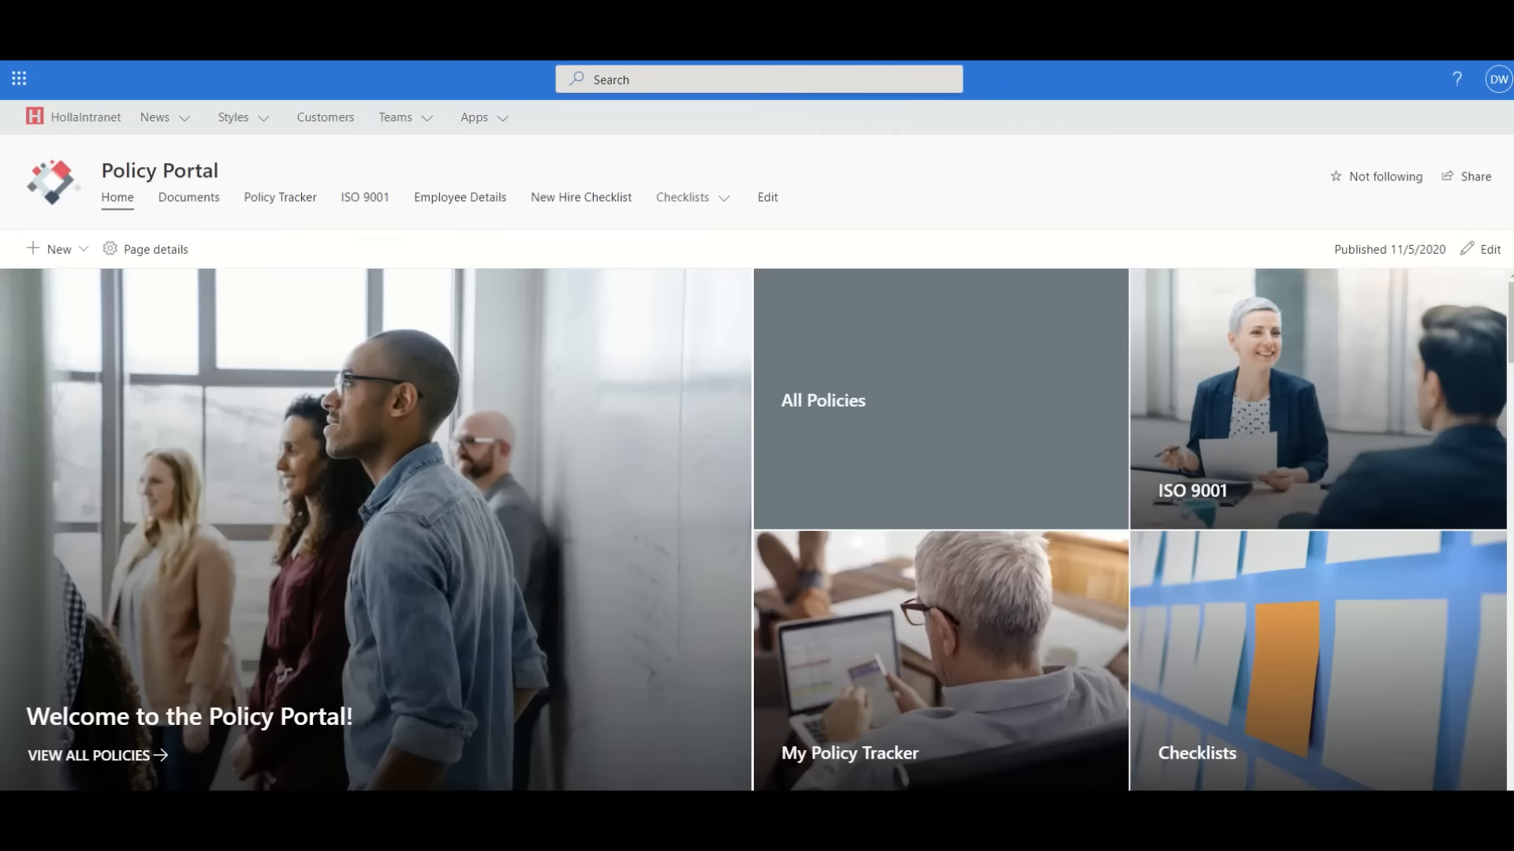
pyautogui.moveTo(1091, 185)
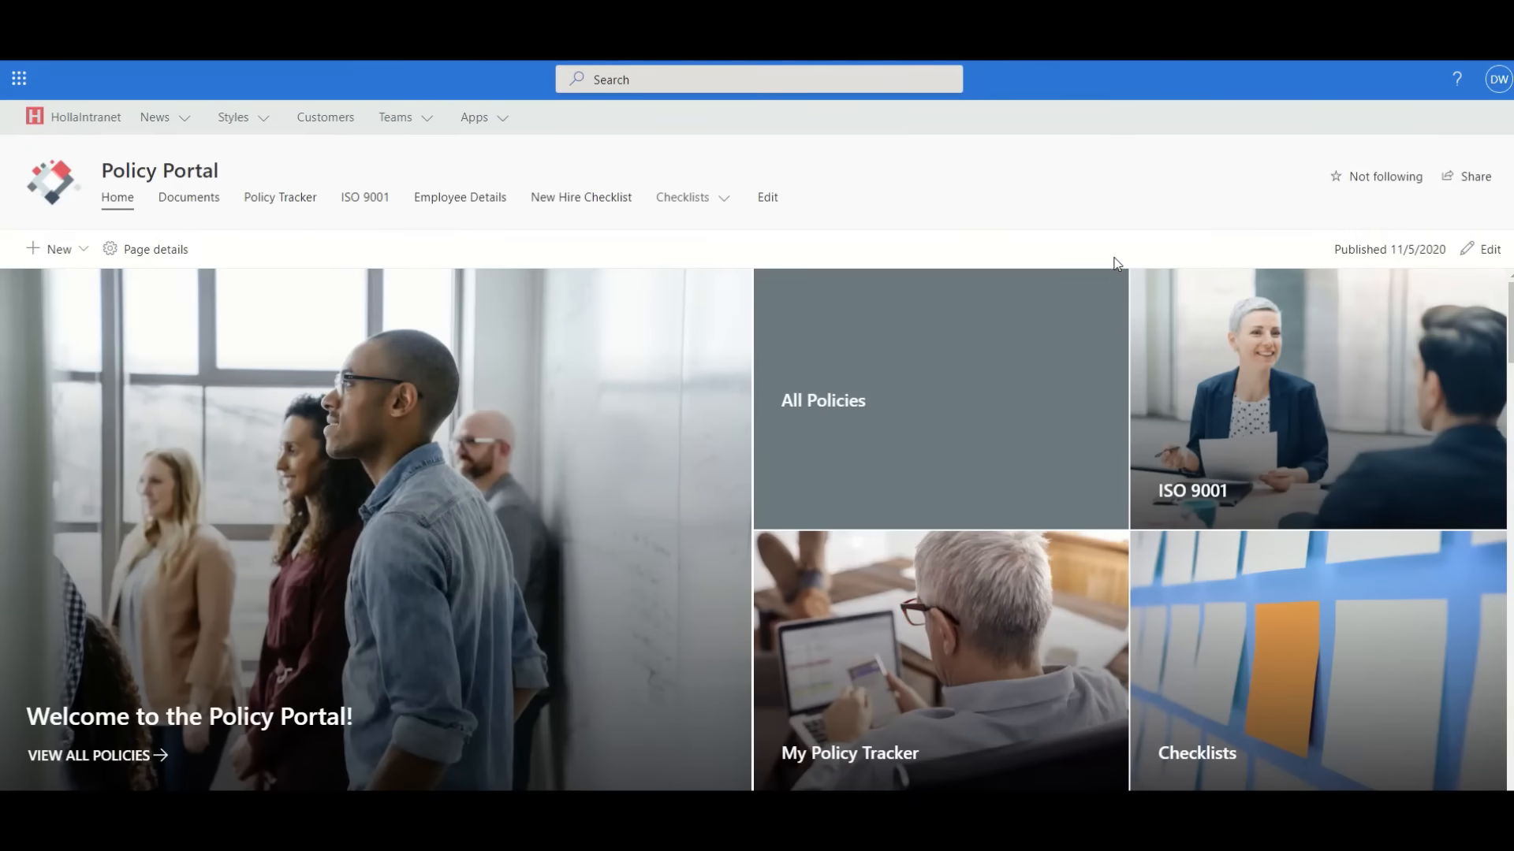
# Move down the Policy Portal home page past Admin Links to reach the Human Resources section
pyautogui.scroll(-3)
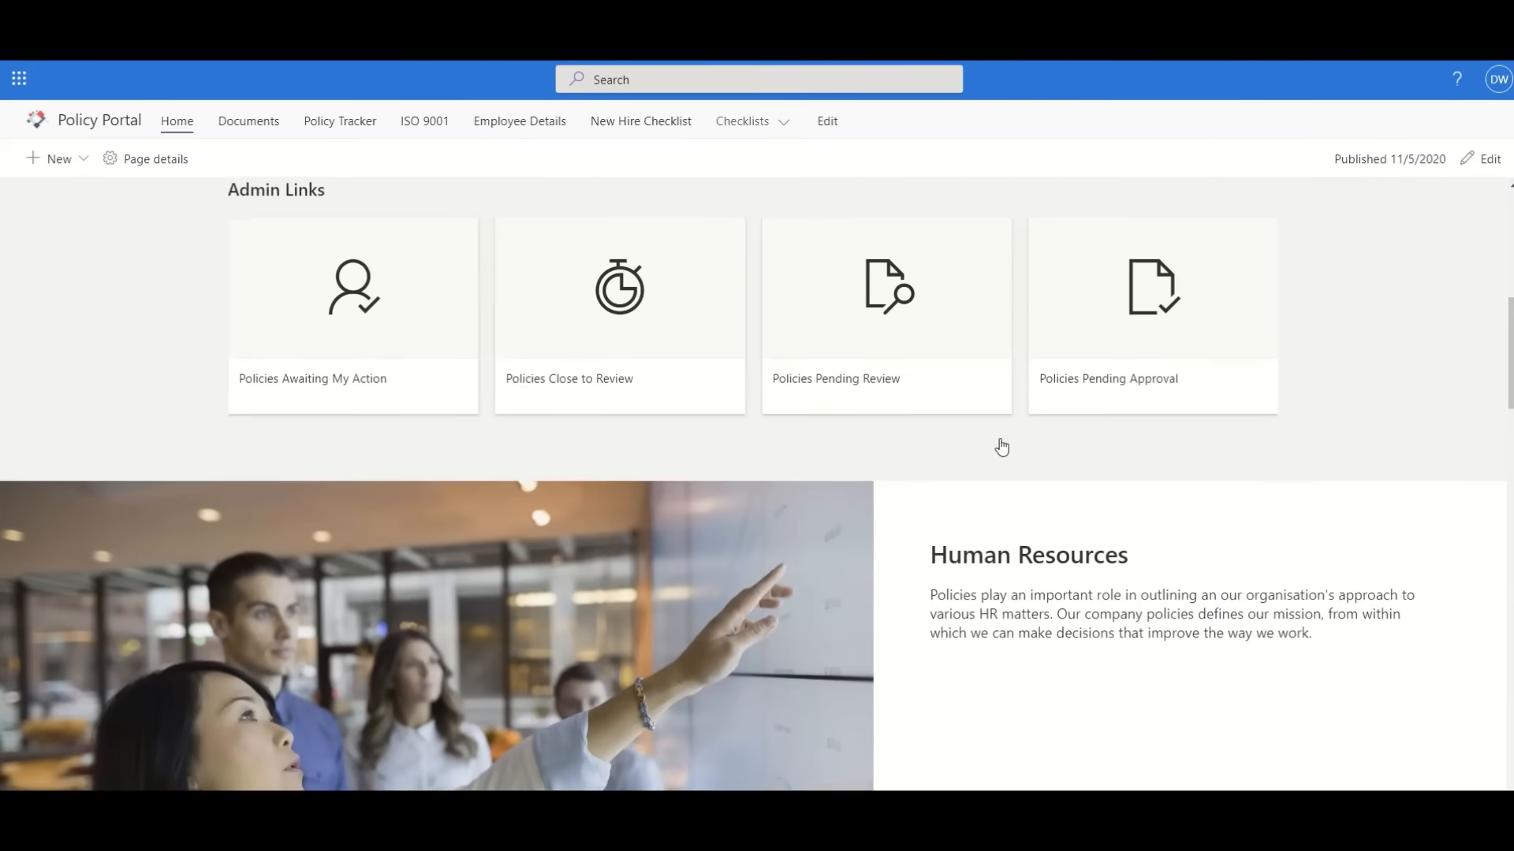
pyautogui.scroll(-3)
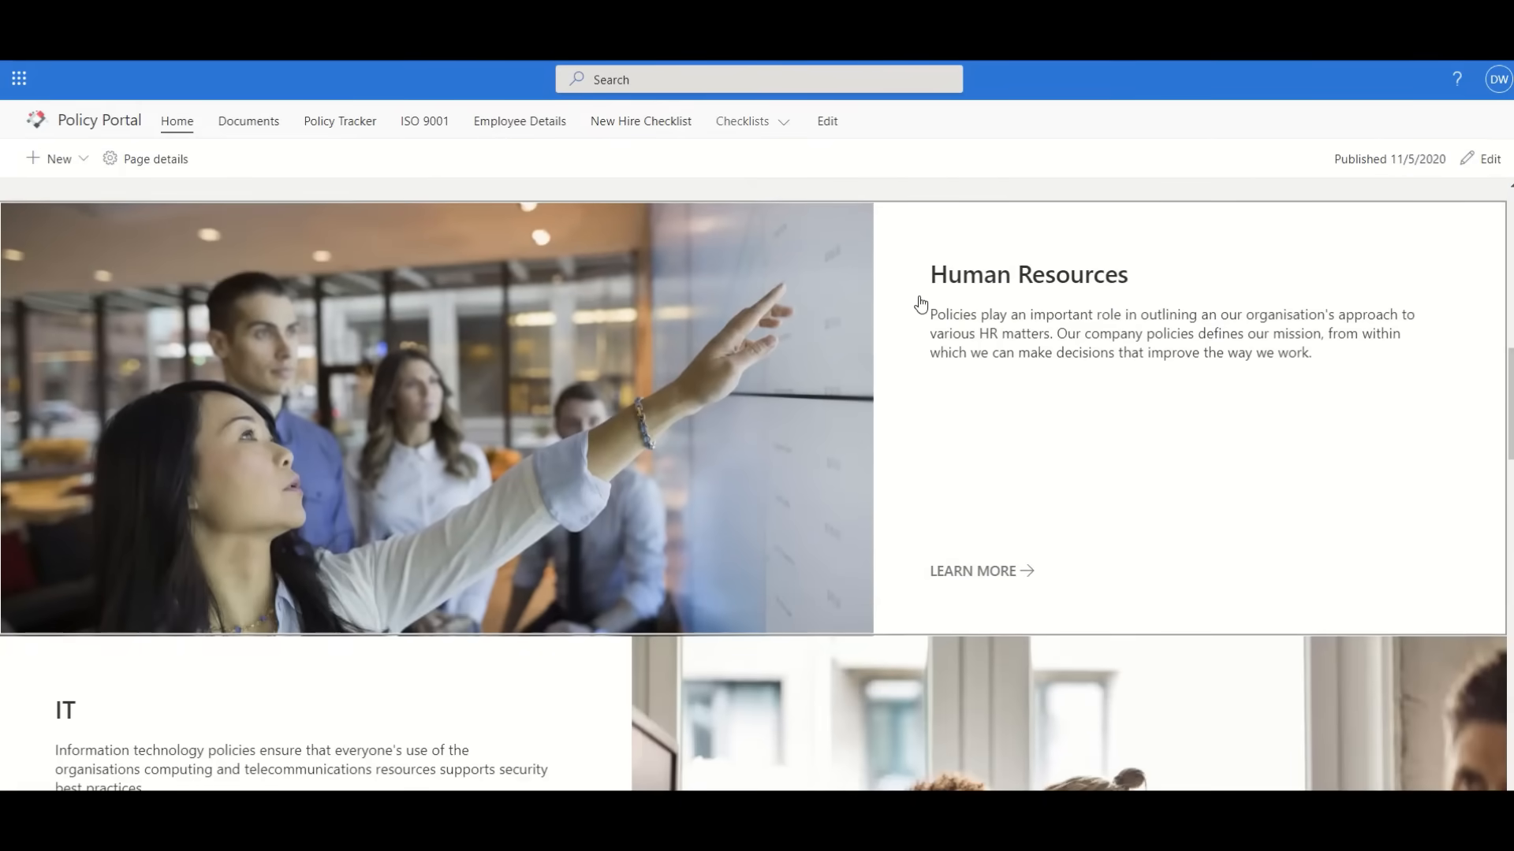
pyautogui.moveTo(906, 301)
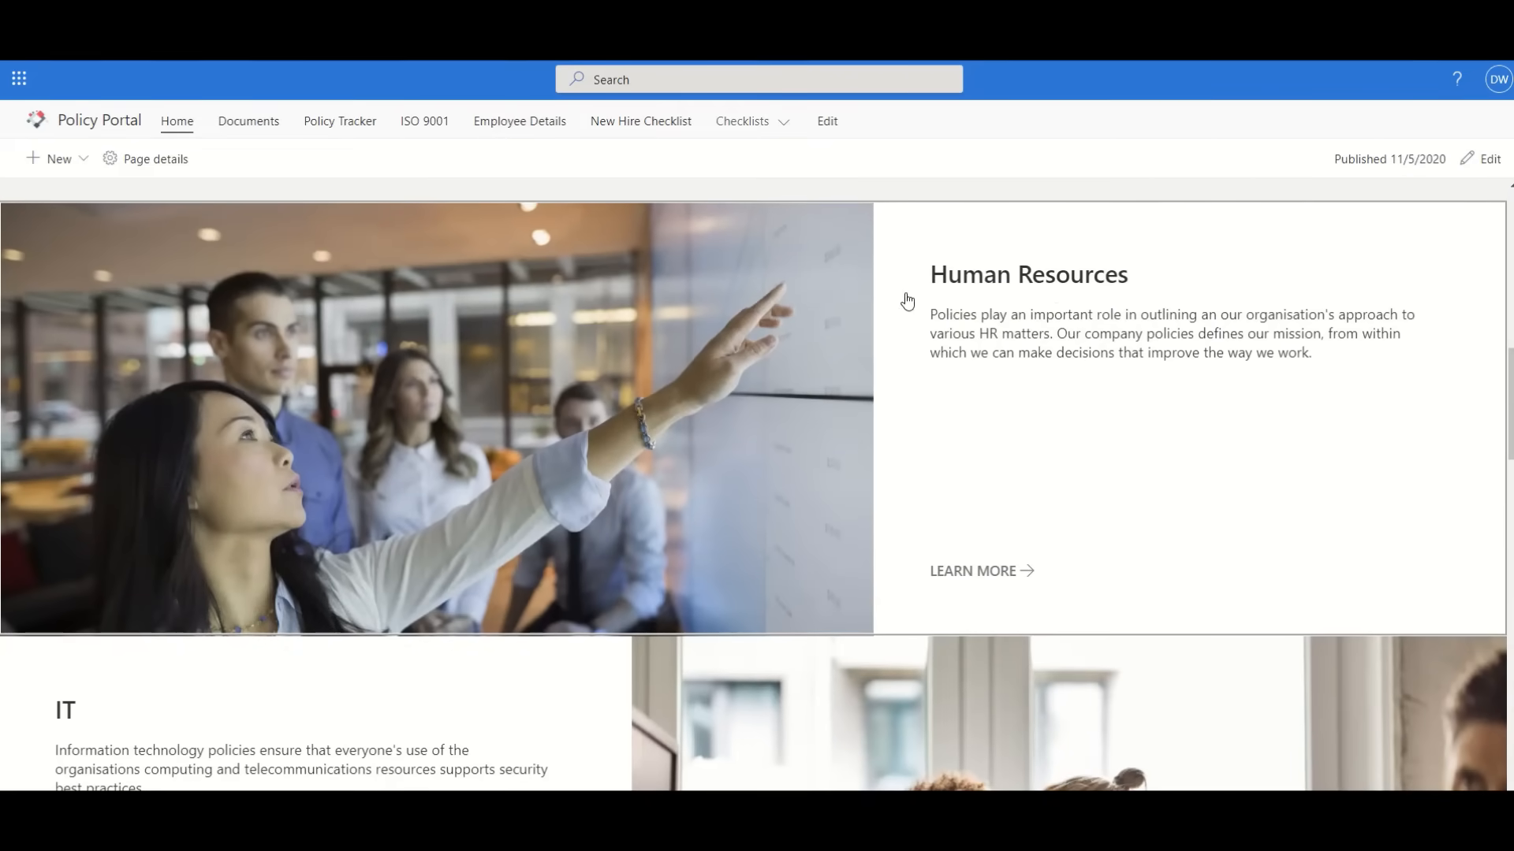
pyautogui.scroll(-3)
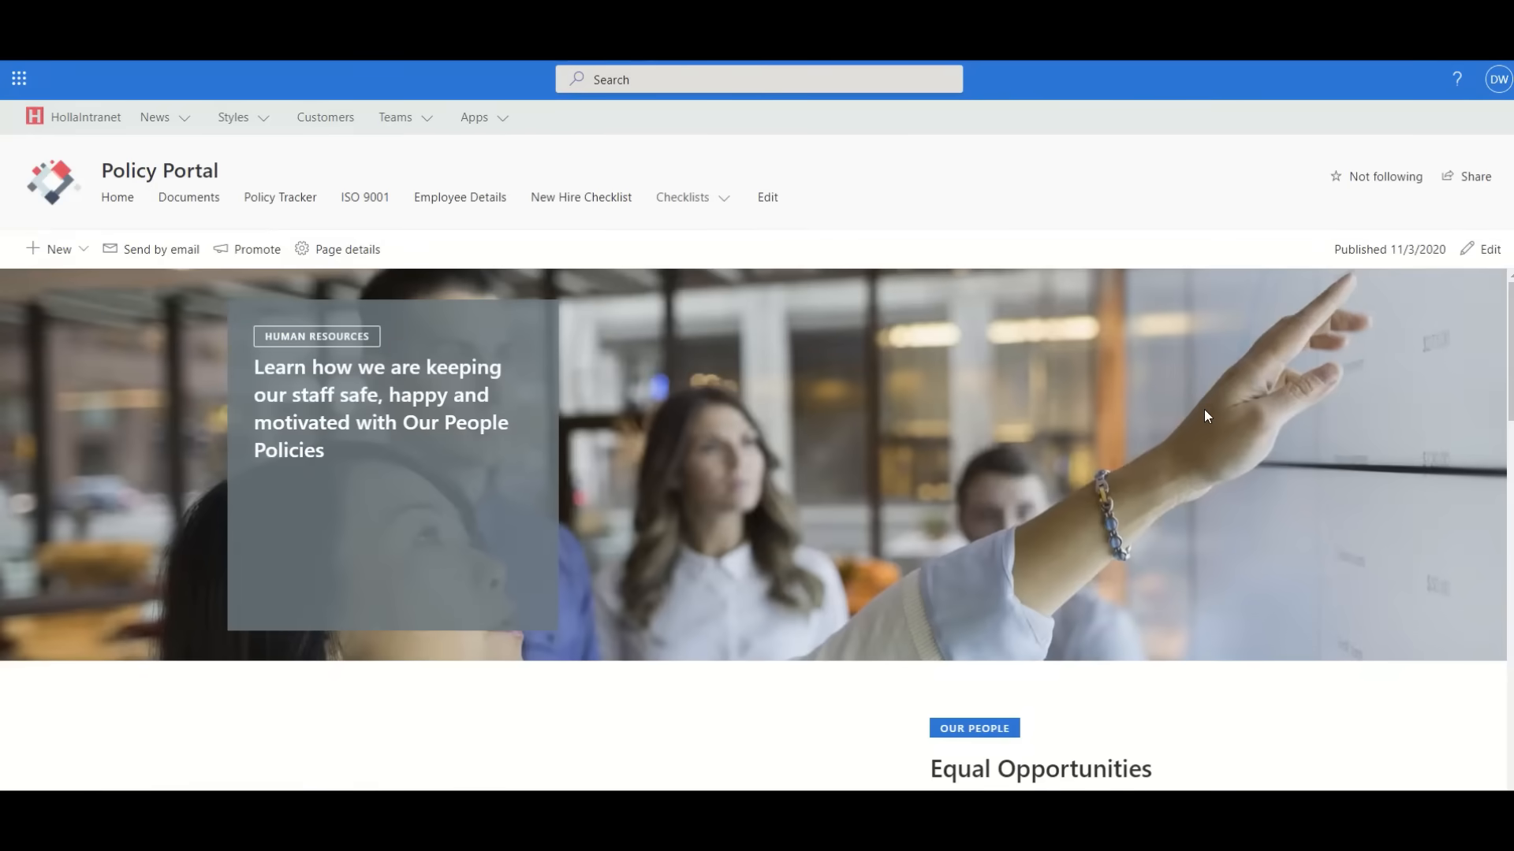
# Move through the Human Resources page to the Equal Opportunities Continue reading link
pyautogui.scroll(-3)
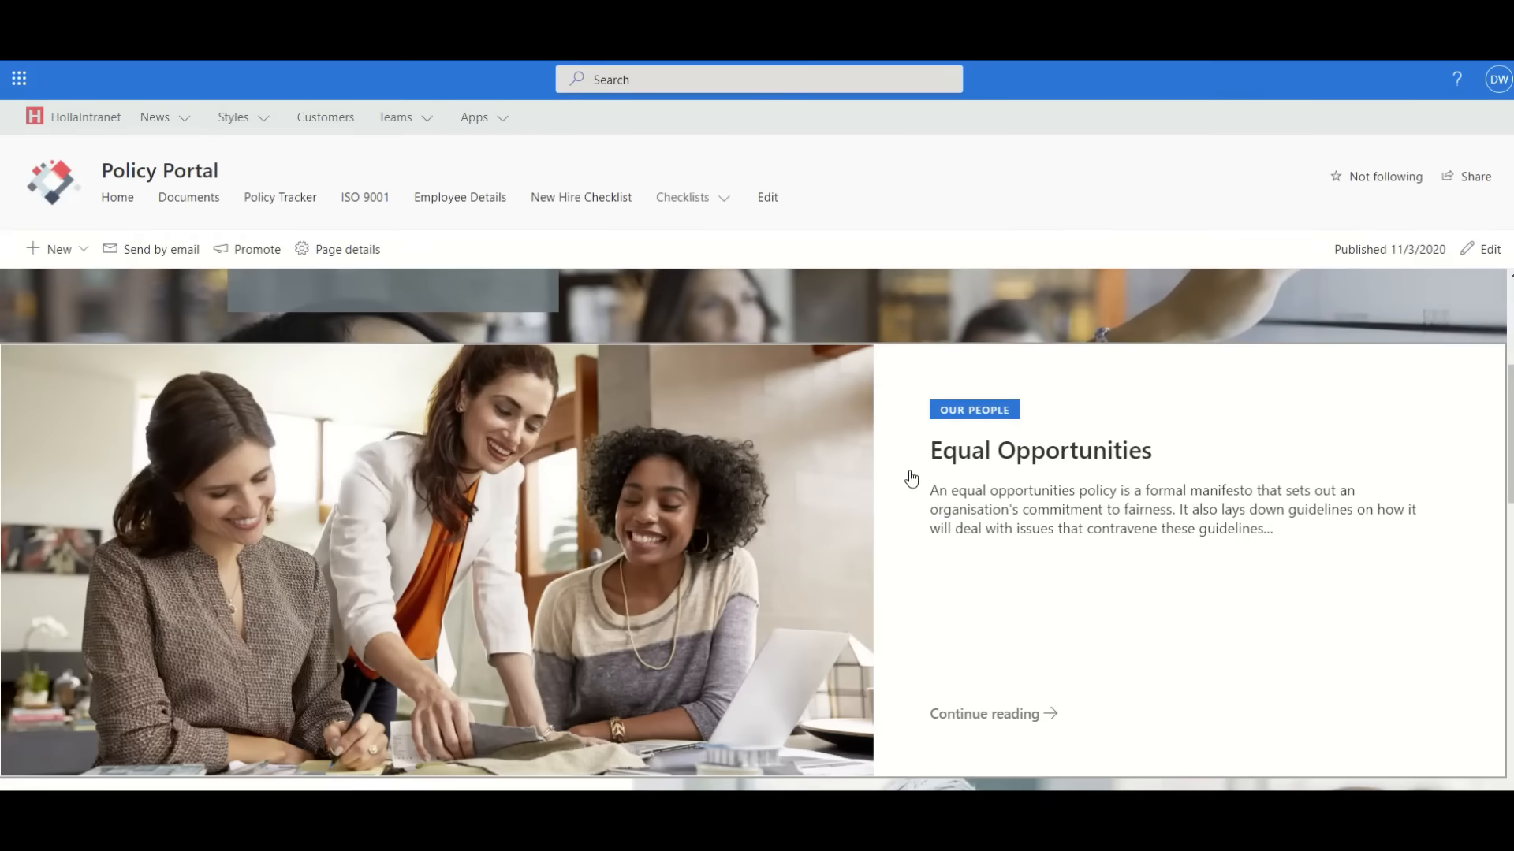
pyautogui.scroll(-3)
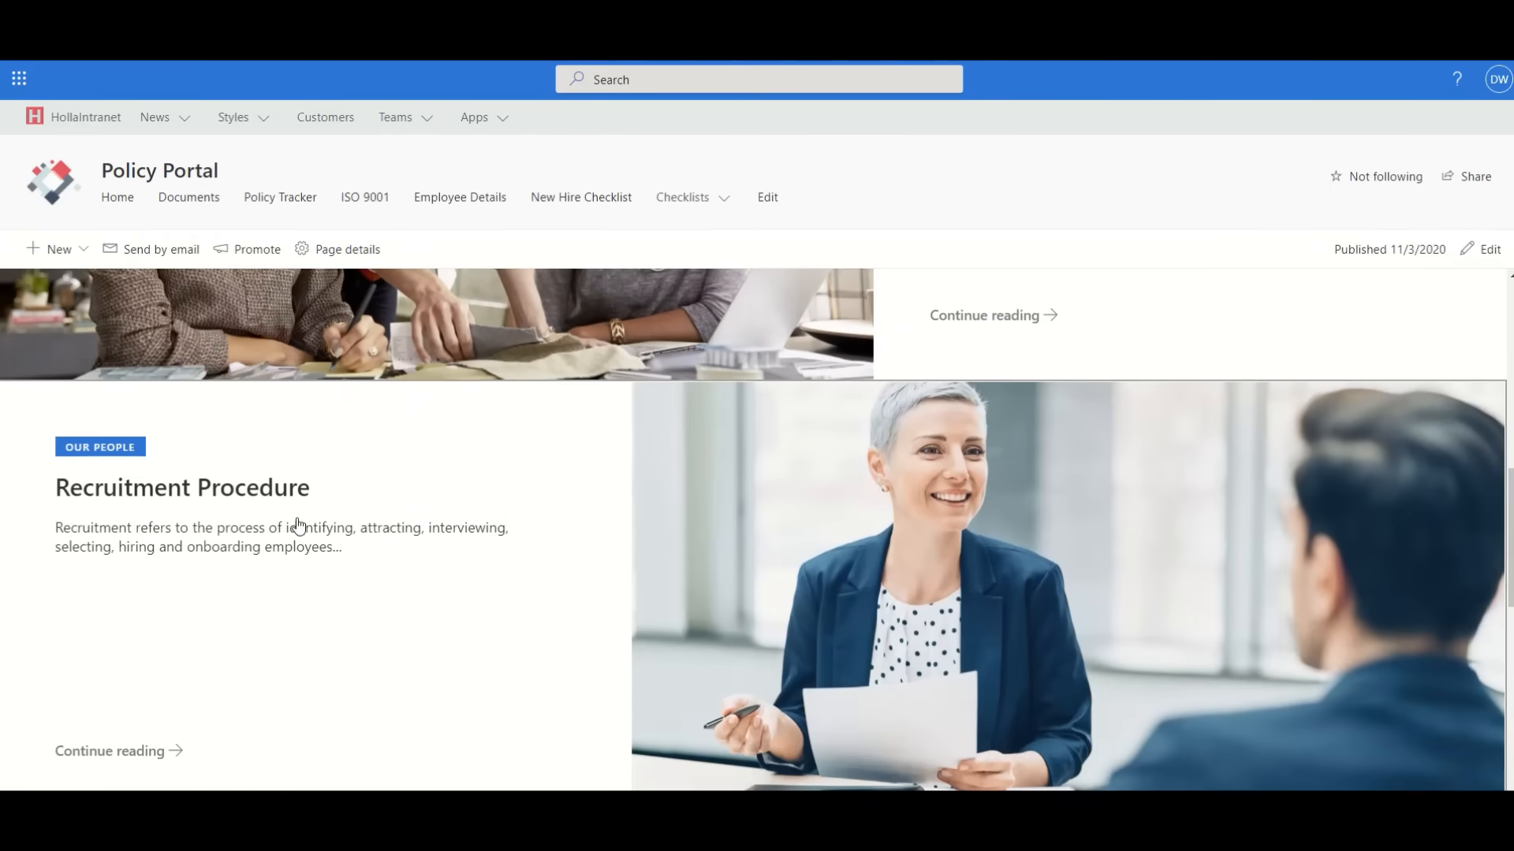
pyautogui.scroll(-3)
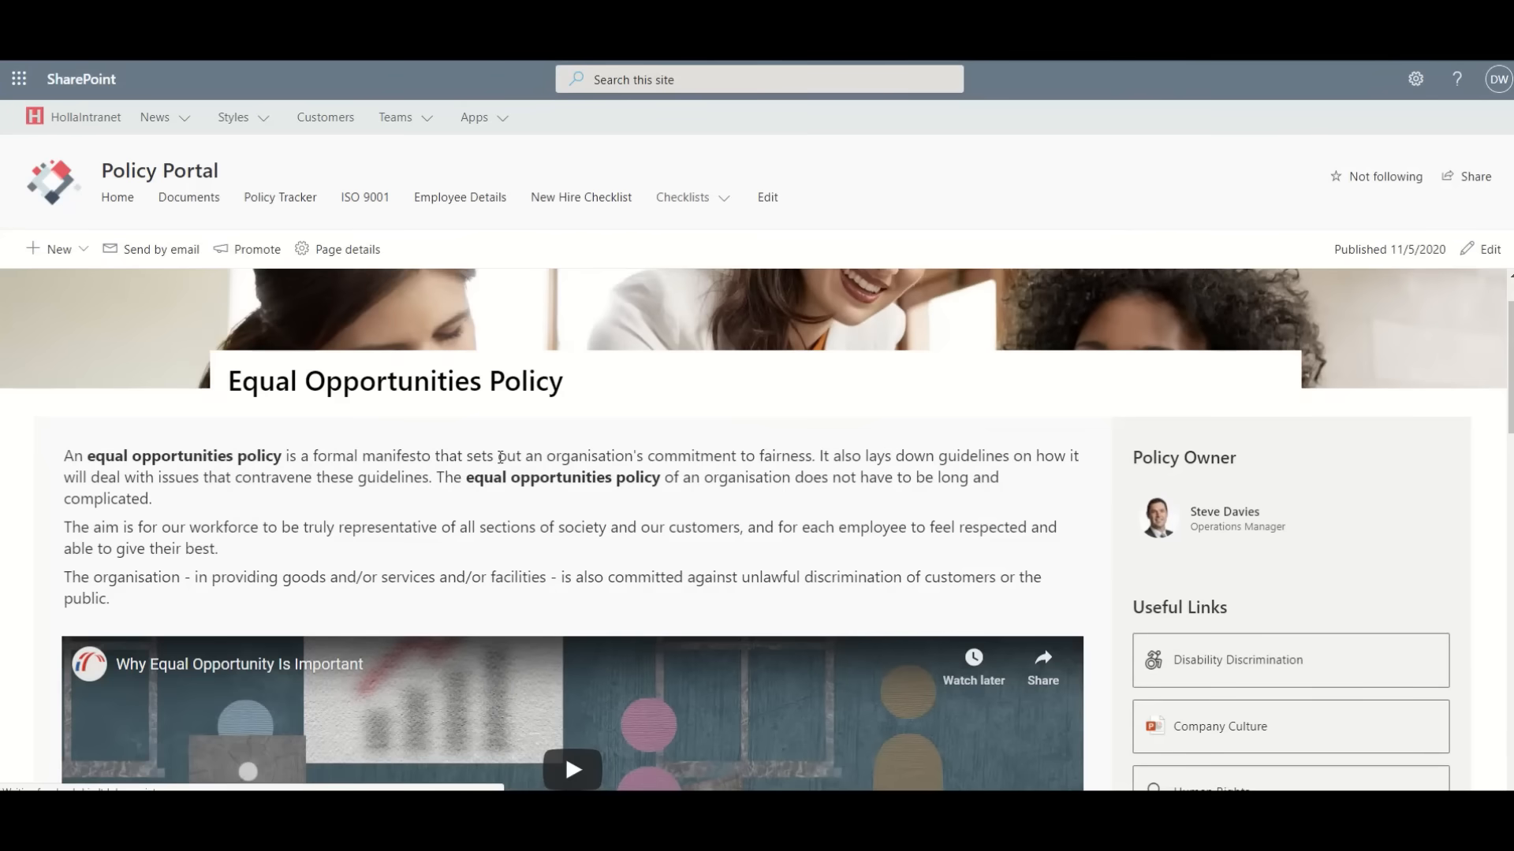
pyautogui.moveTo(552, 508)
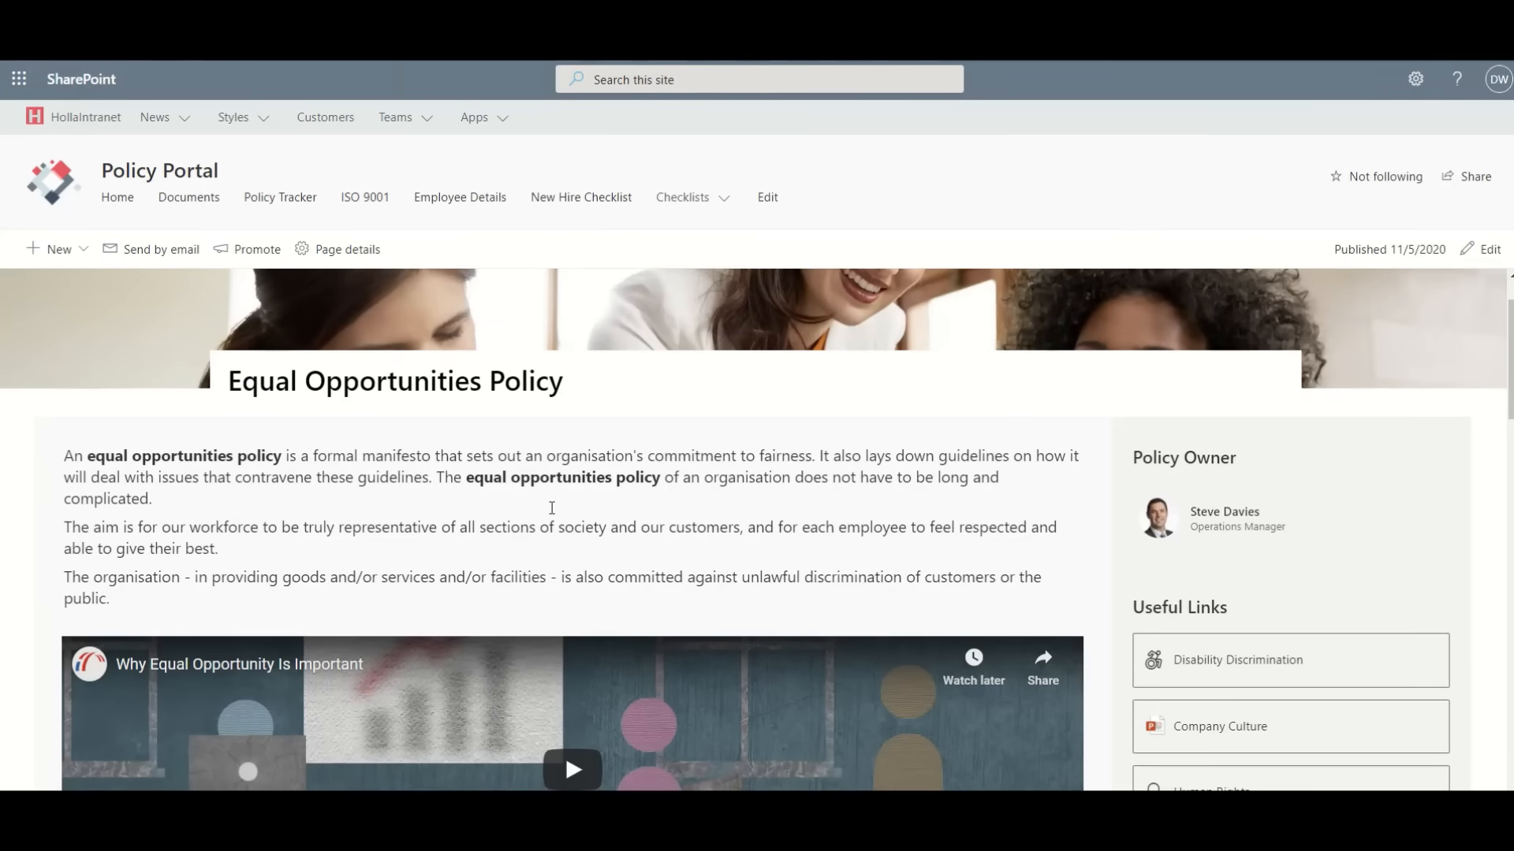
# View the policy owner's profile, then continue down past the video and Useful Links to the quiz
pyautogui.scroll(-3)
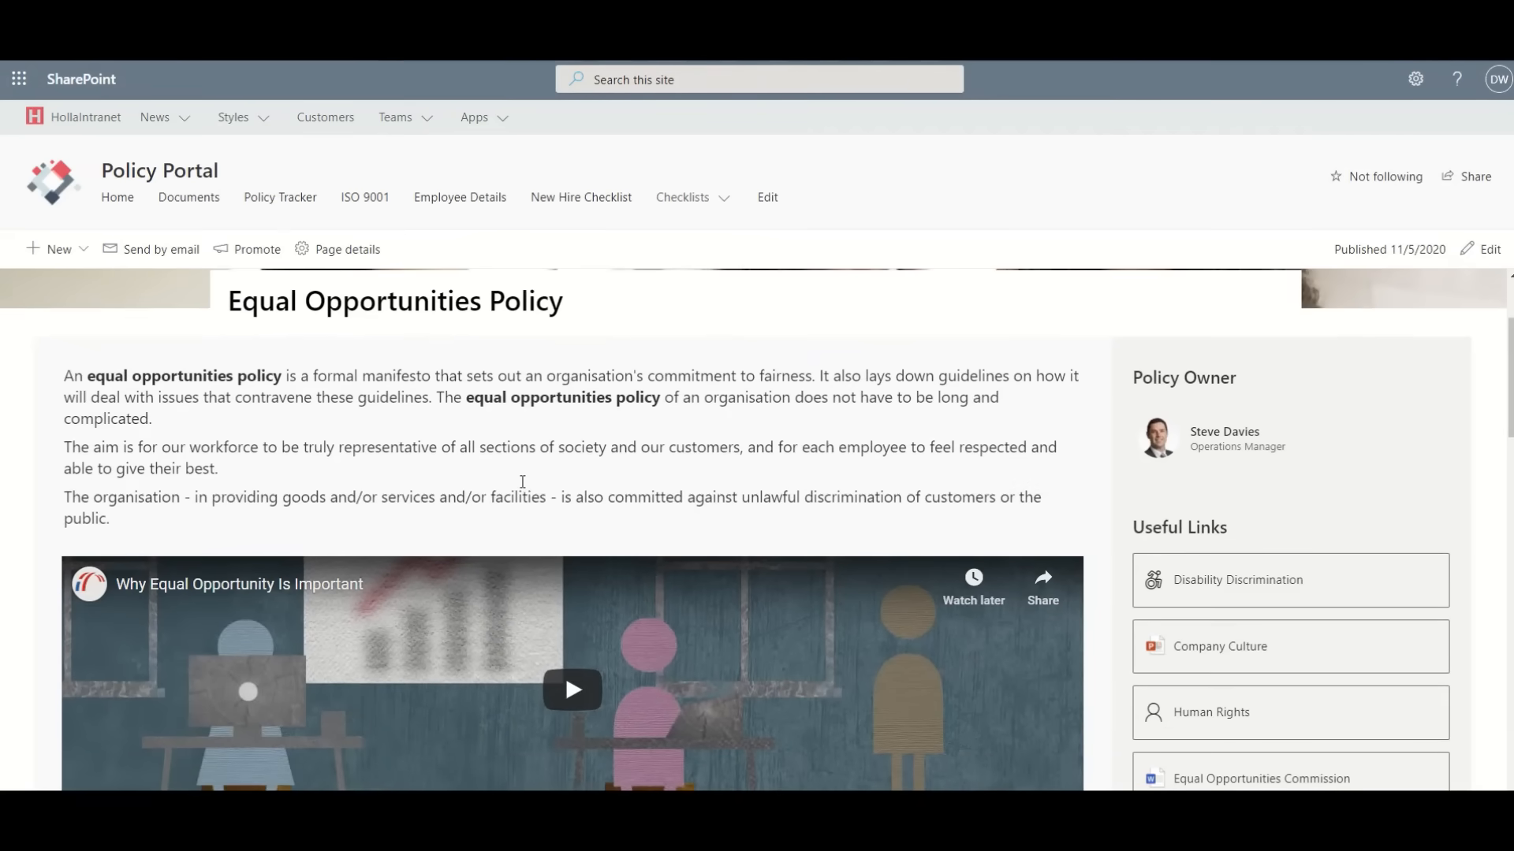
pyautogui.moveTo(1180, 456)
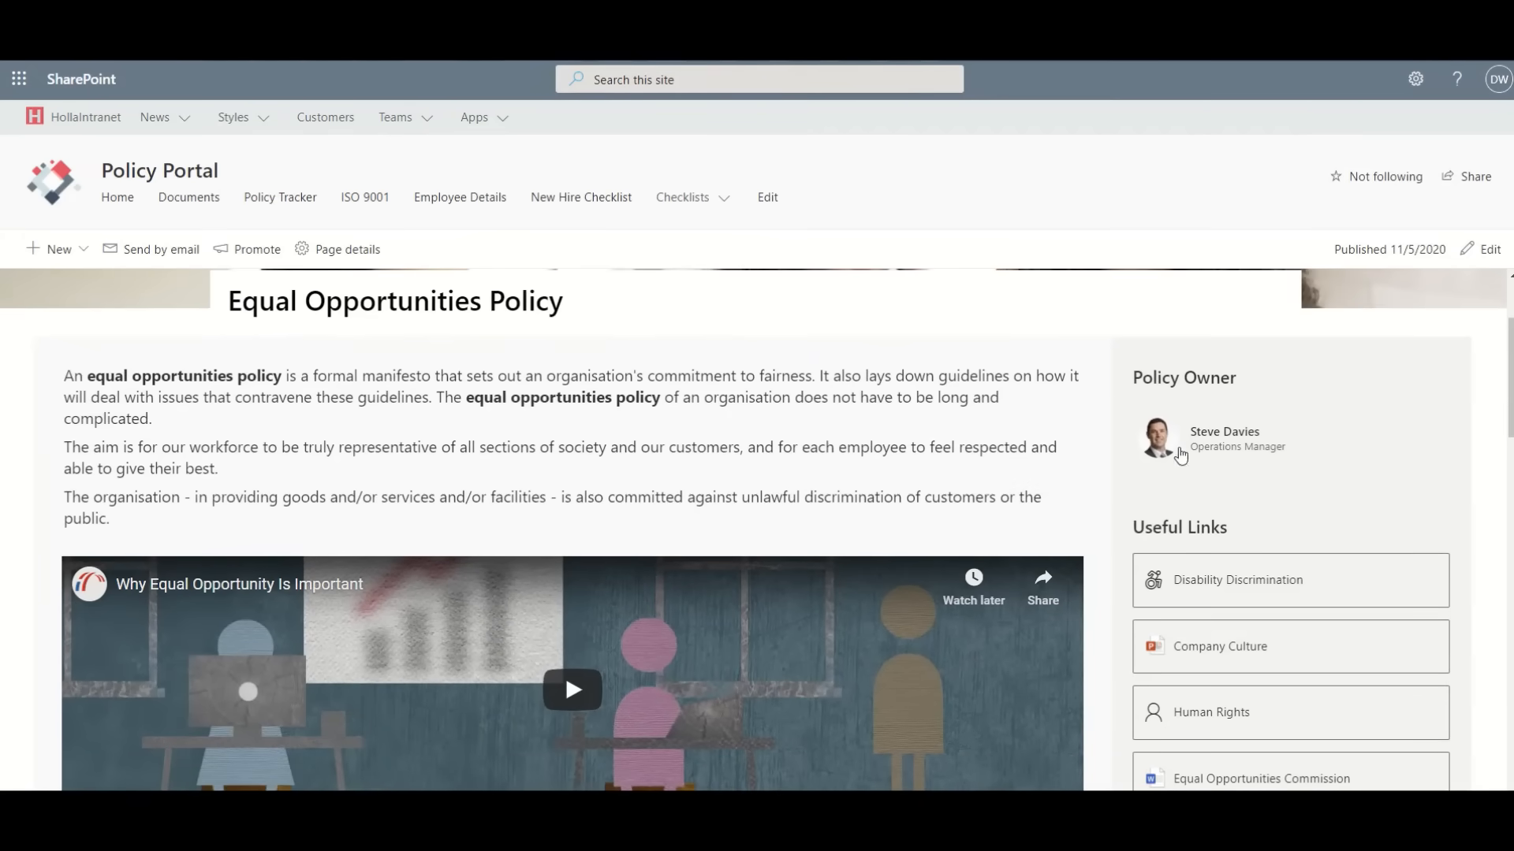
pyautogui.moveTo(1246, 443)
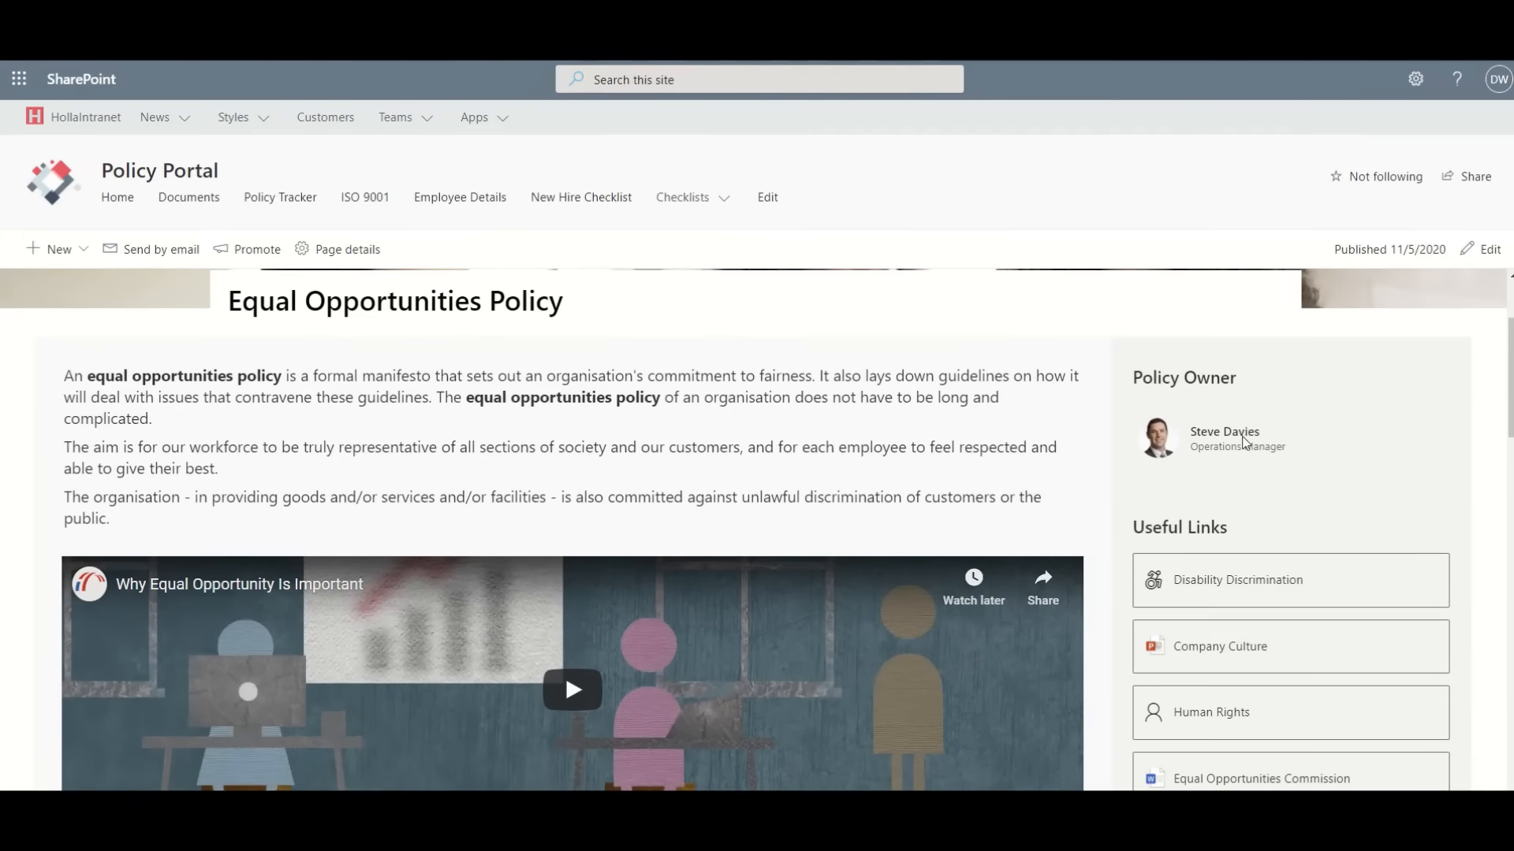
pyautogui.click(1223, 432)
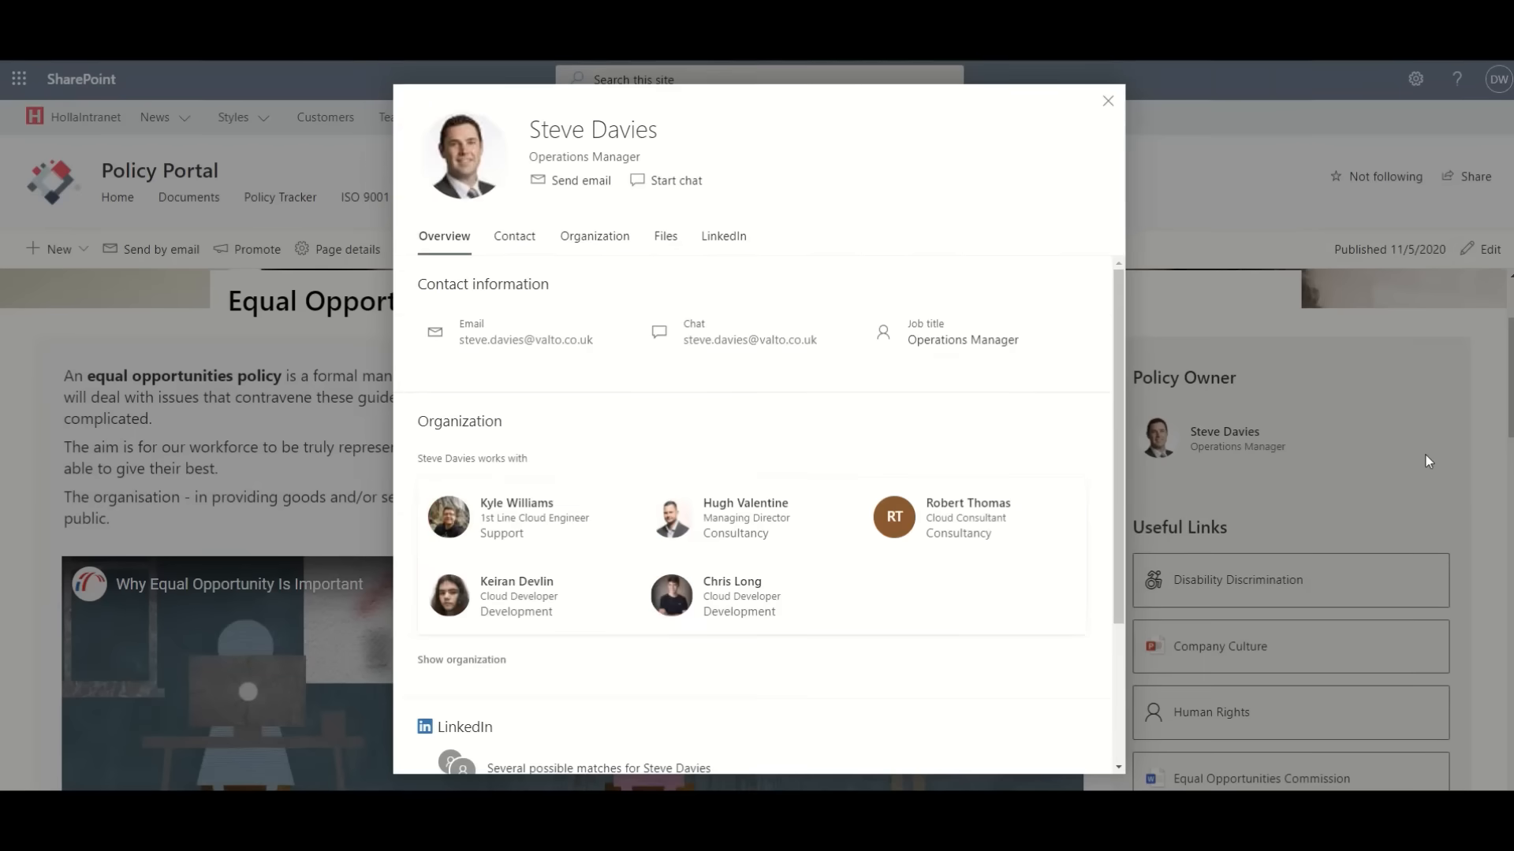
pyautogui.click(1107, 101)
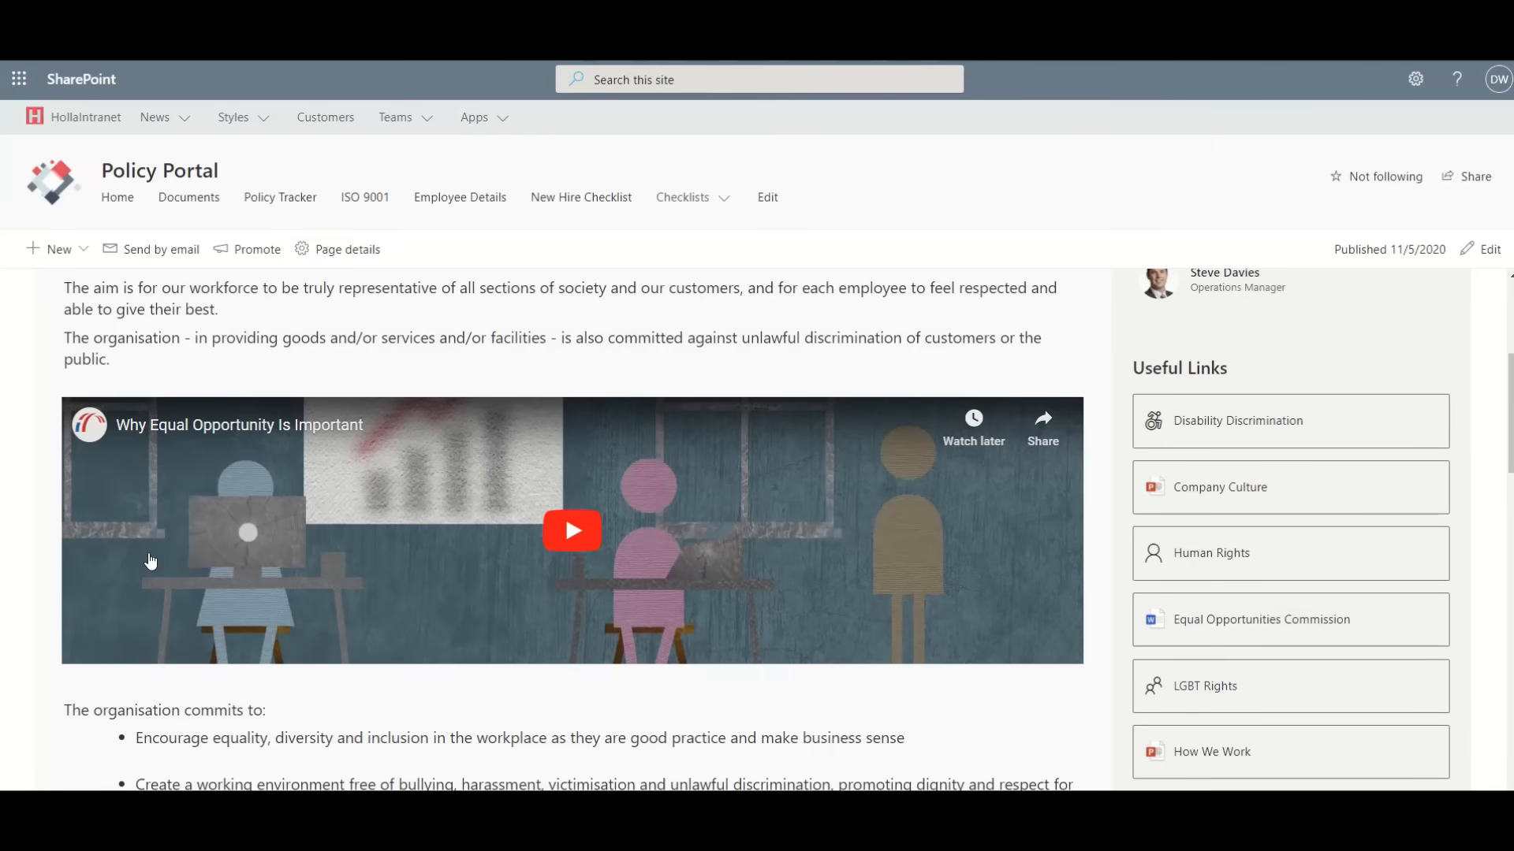
pyautogui.moveTo(158, 542)
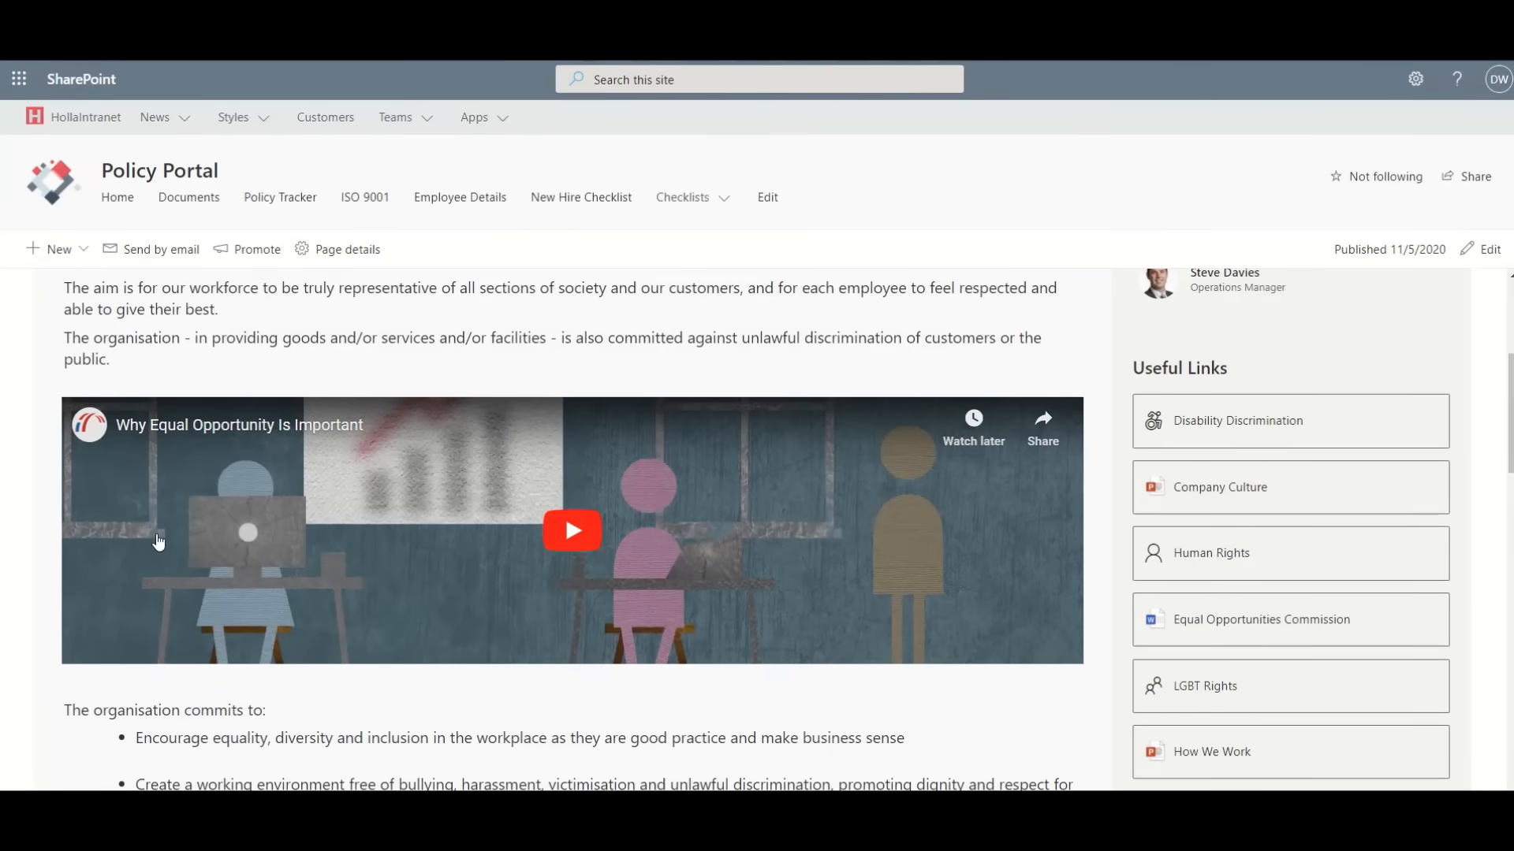
pyautogui.moveTo(1101, 475)
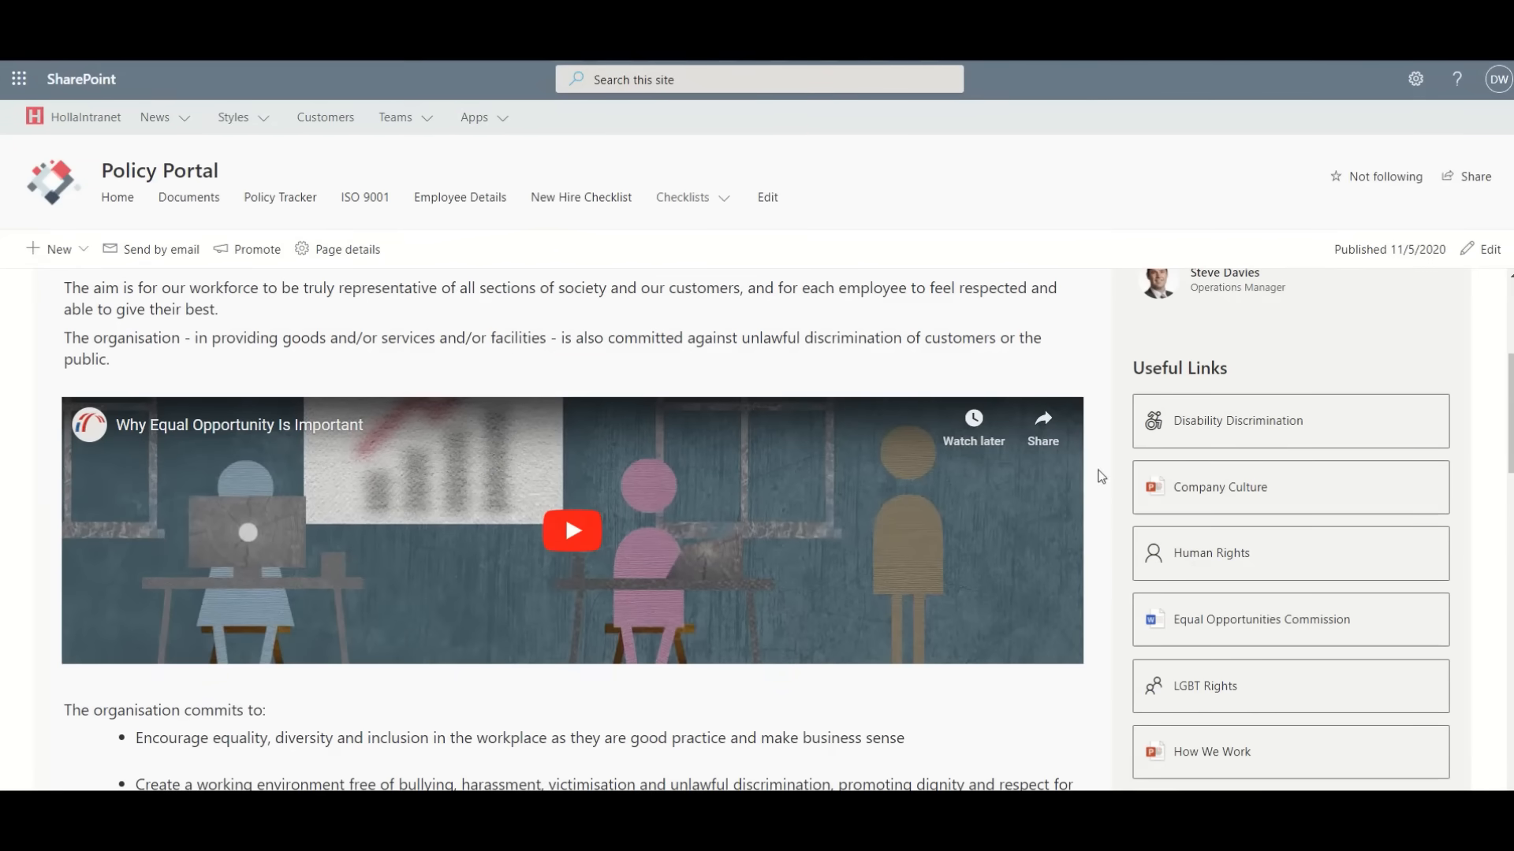
pyautogui.scroll(-3)
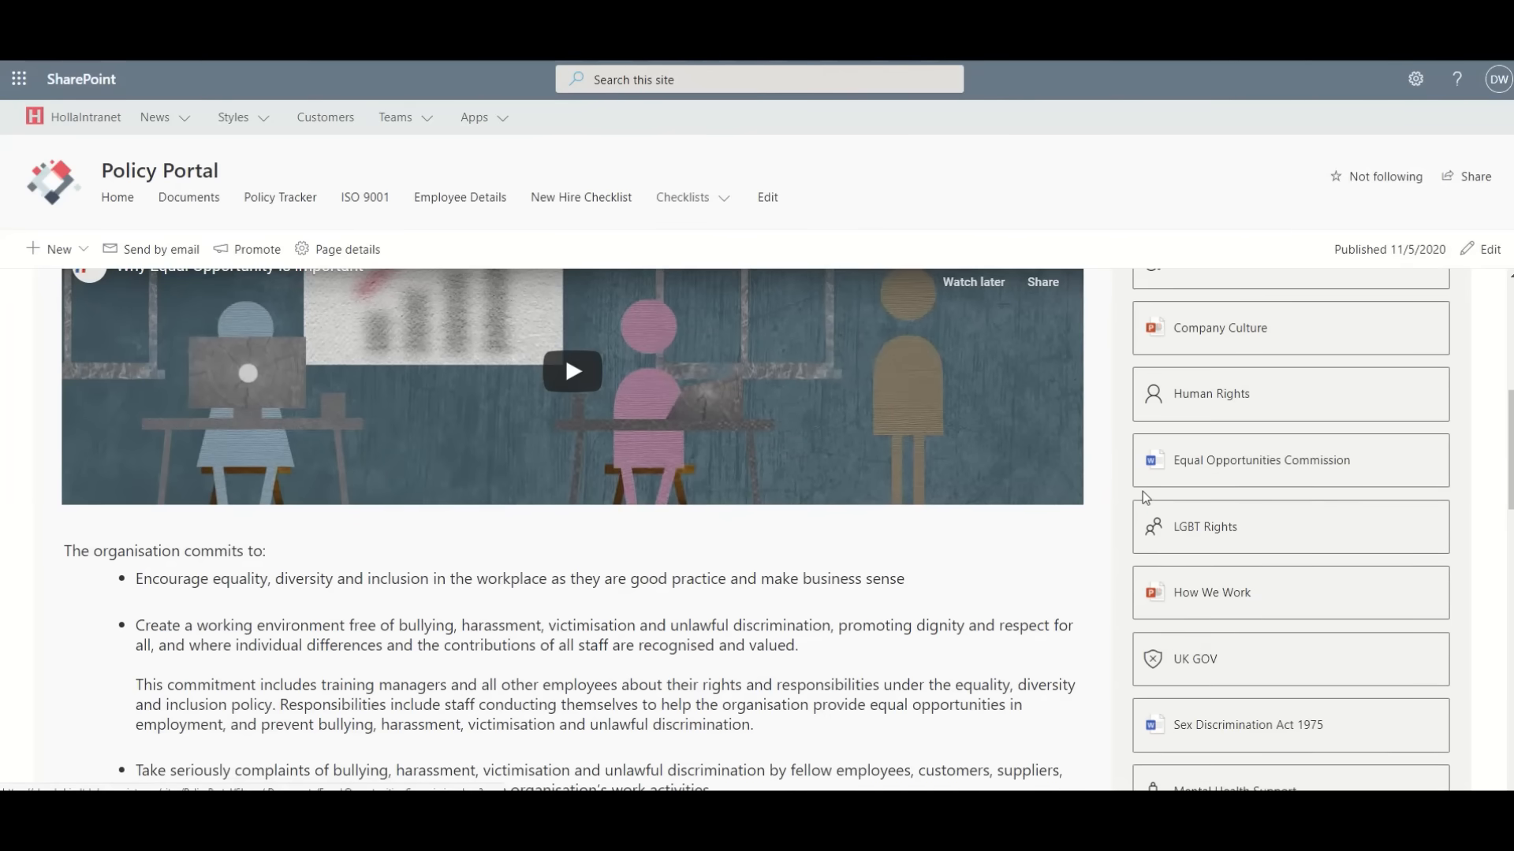
pyautogui.scroll(-3)
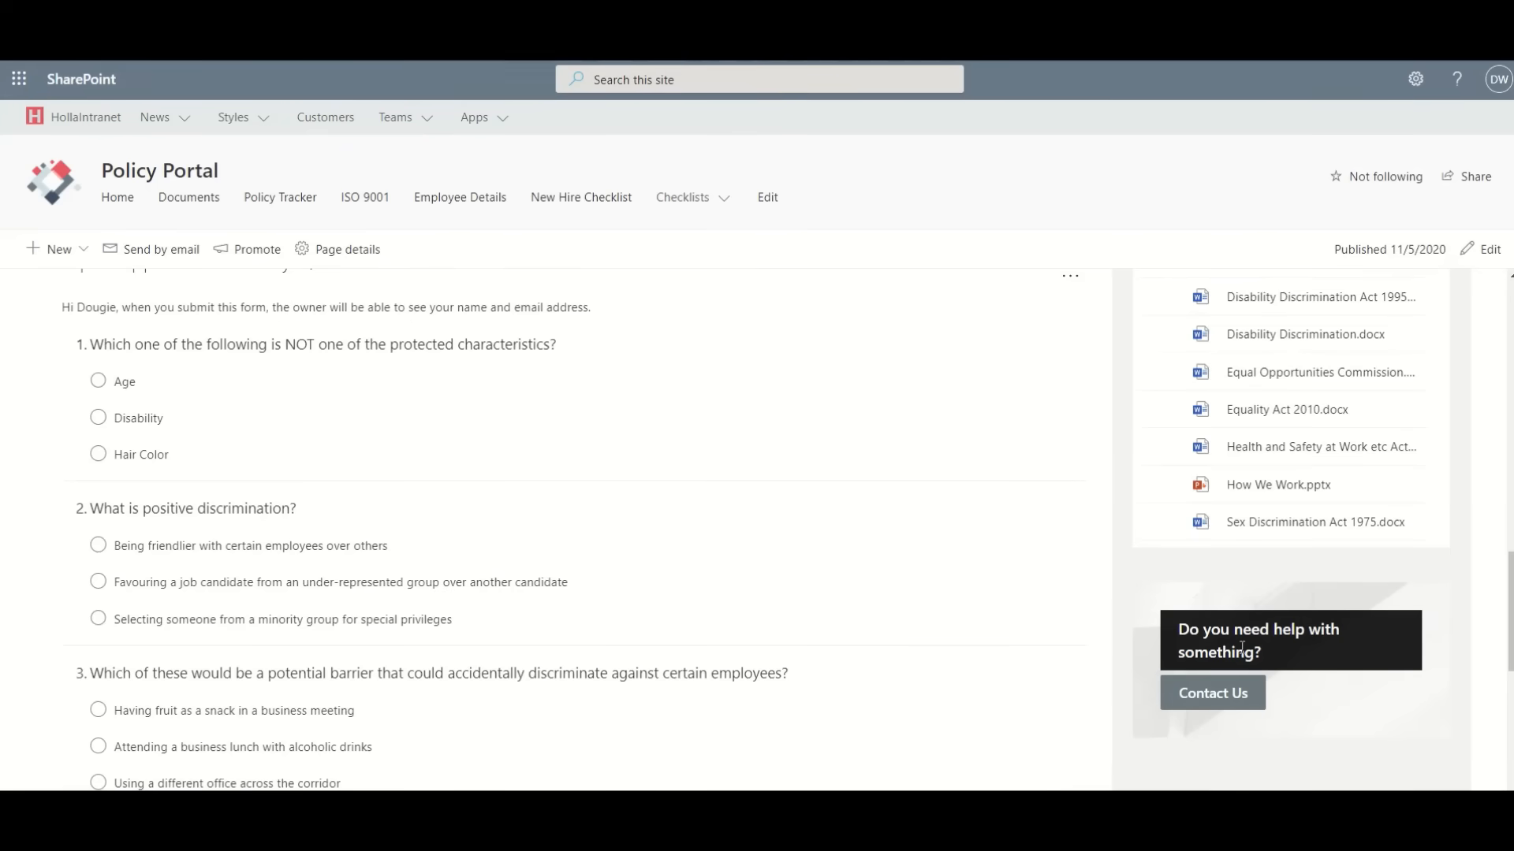
pyautogui.moveTo(1119, 661)
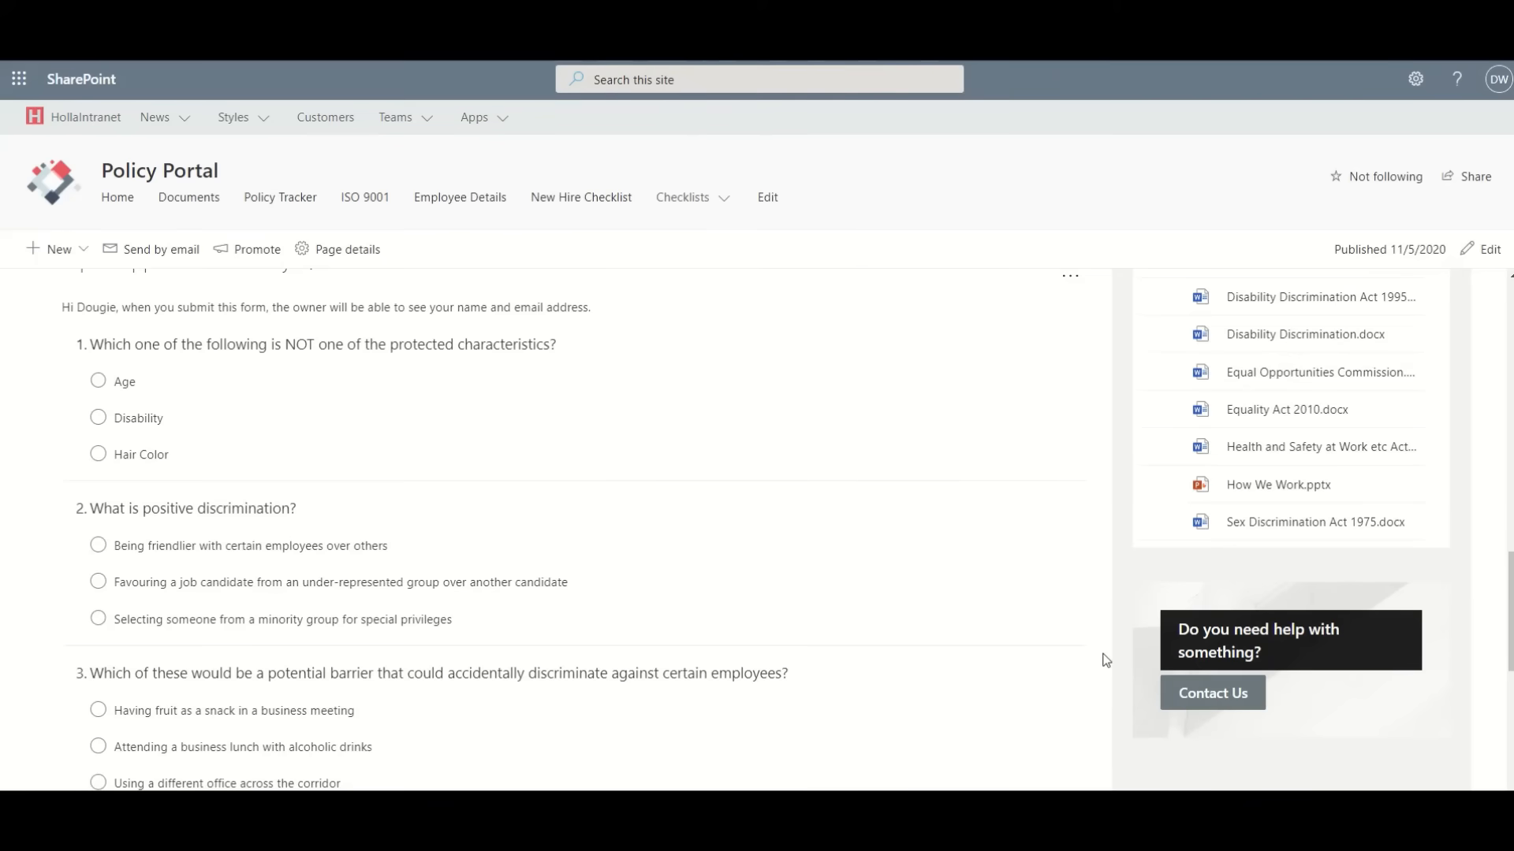
# Answer the quiz: under-represented job candidate for positive discrimination, plus an answer on barriers
pyautogui.scroll(3)
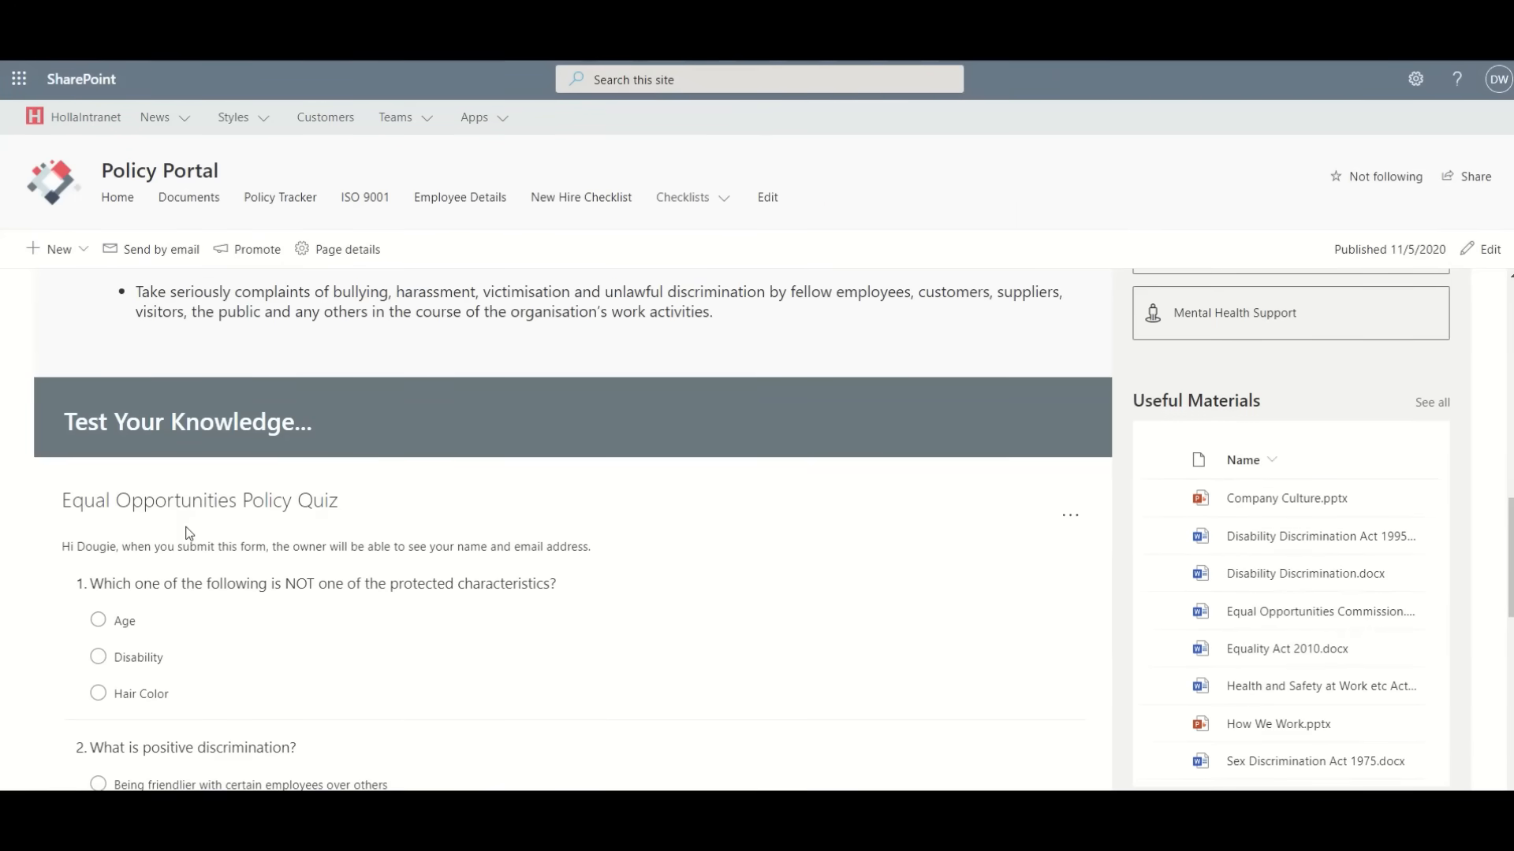
pyautogui.click(98, 539)
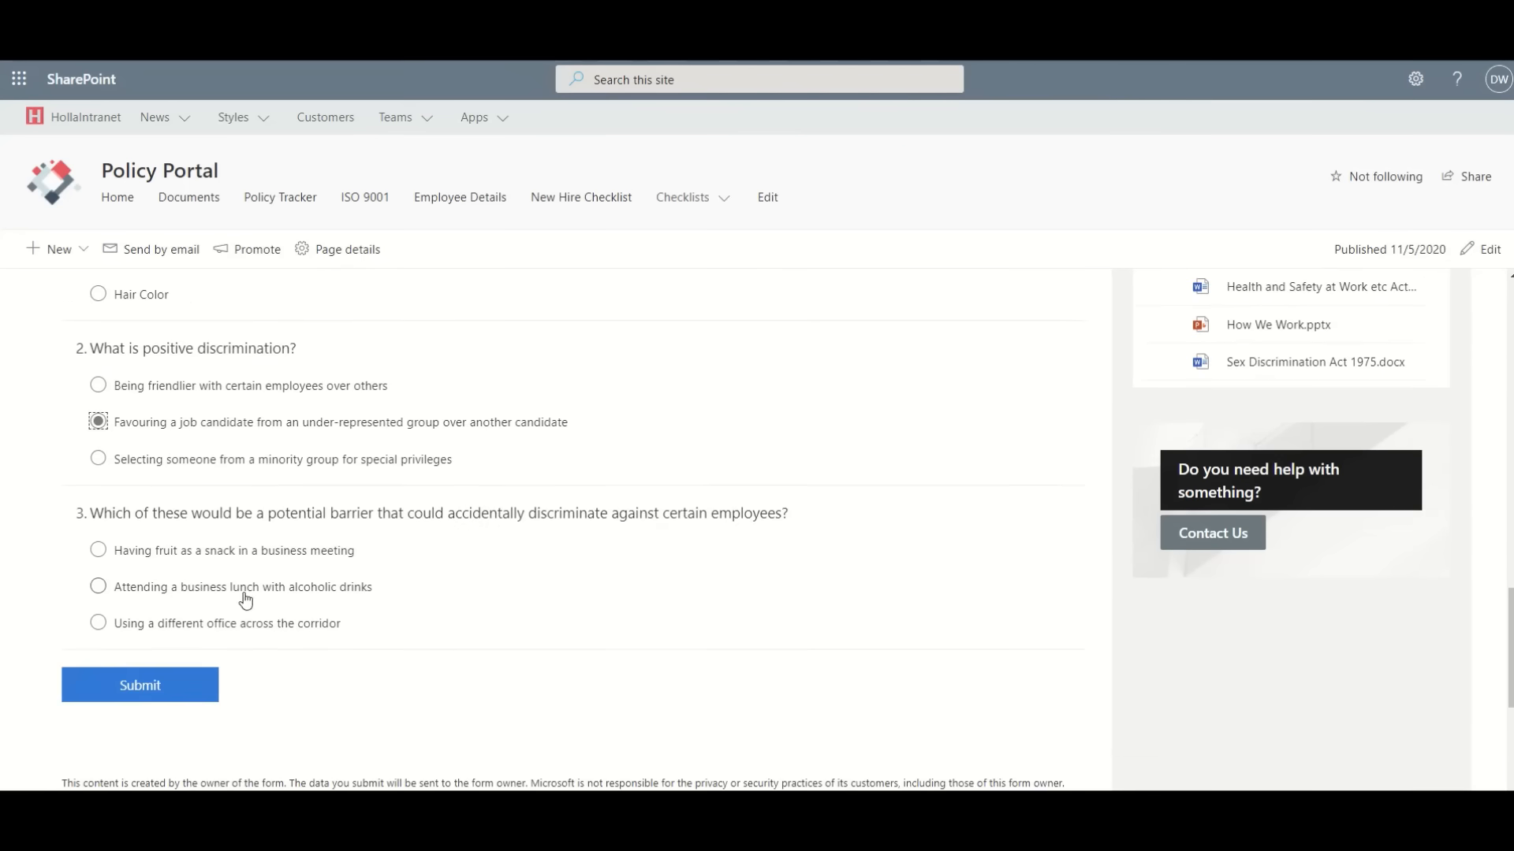
pyautogui.click(97, 586)
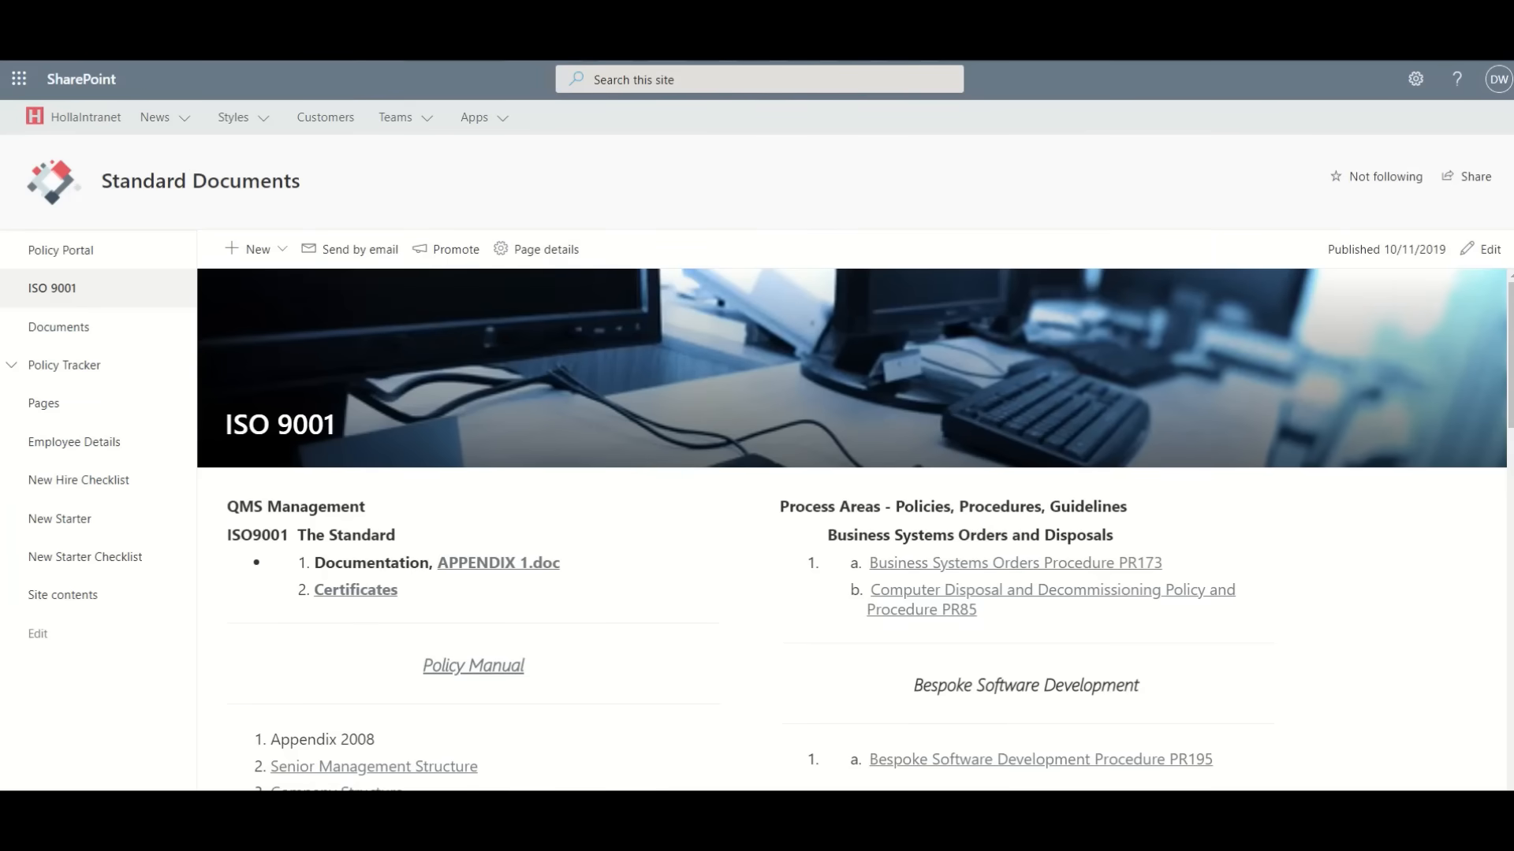
pyautogui.moveTo(1357, 459)
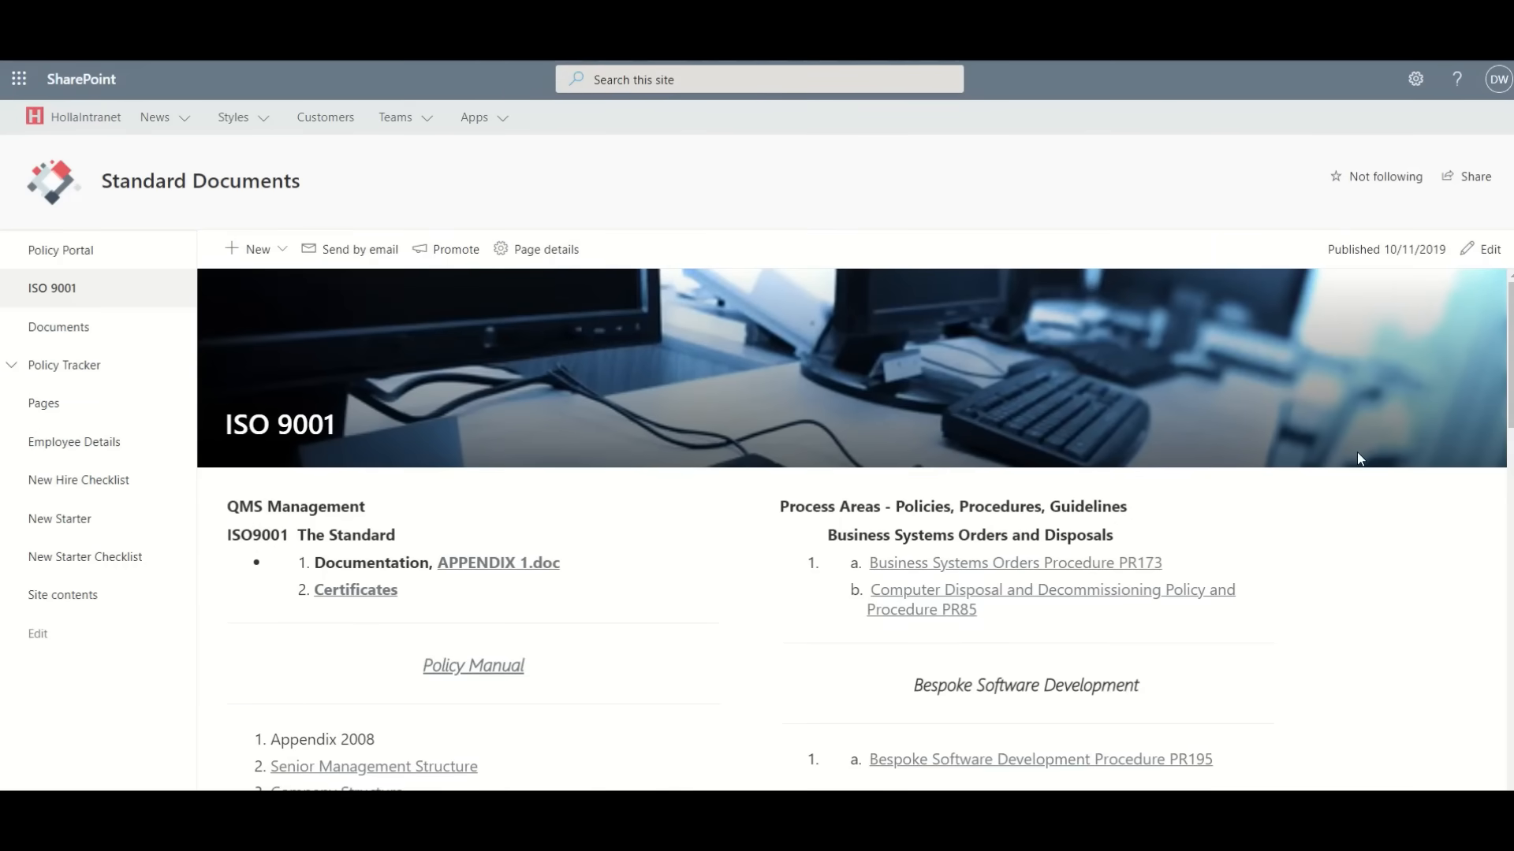
pyautogui.moveTo(762, 544)
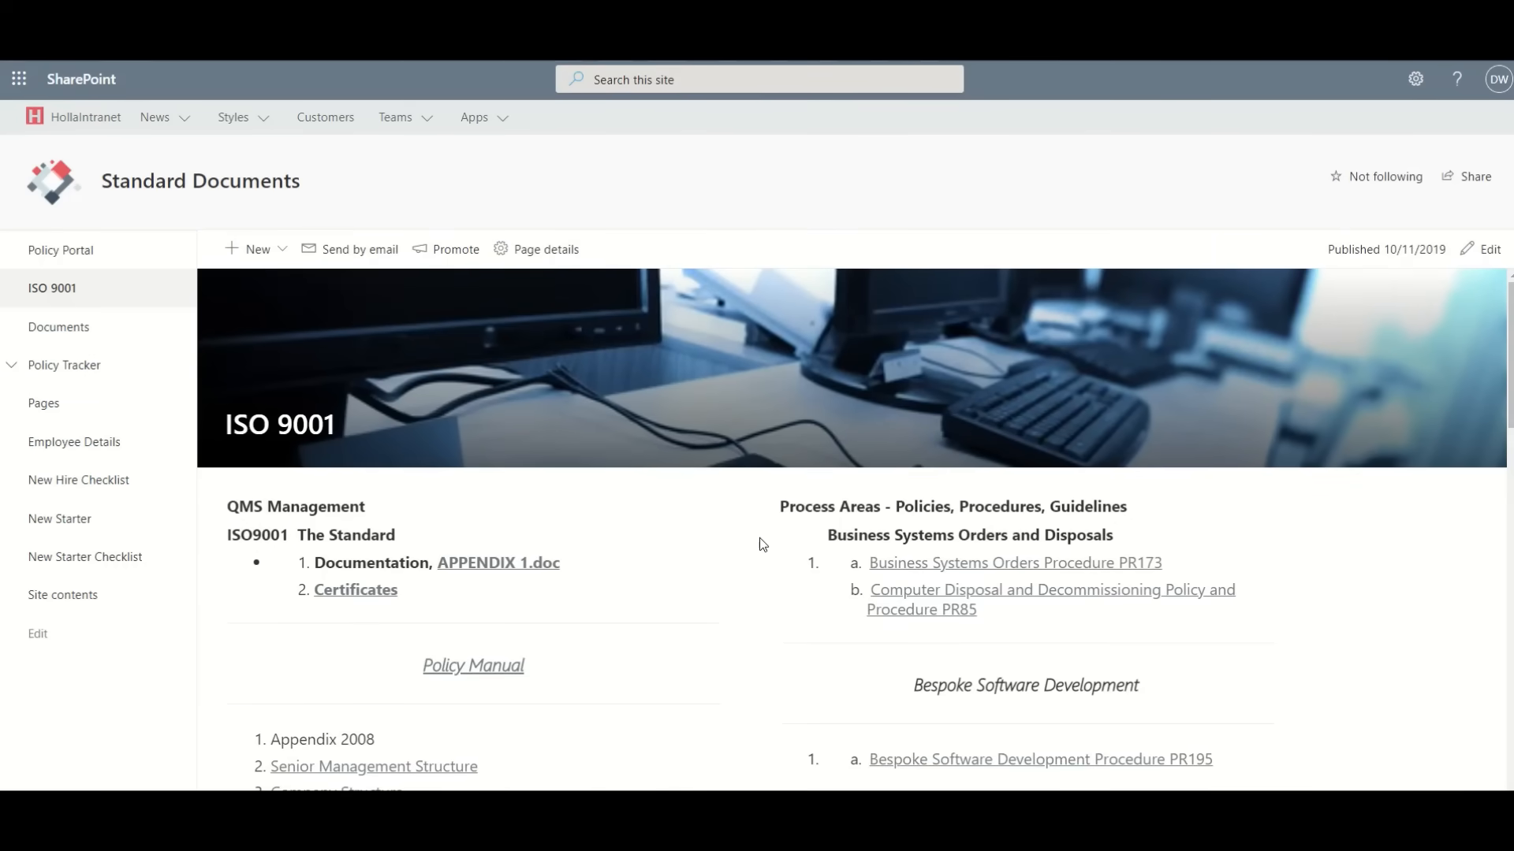
# Read down the ISO 9001 Standard Documents page through QMS documents and process area procedures
pyautogui.scroll(-3)
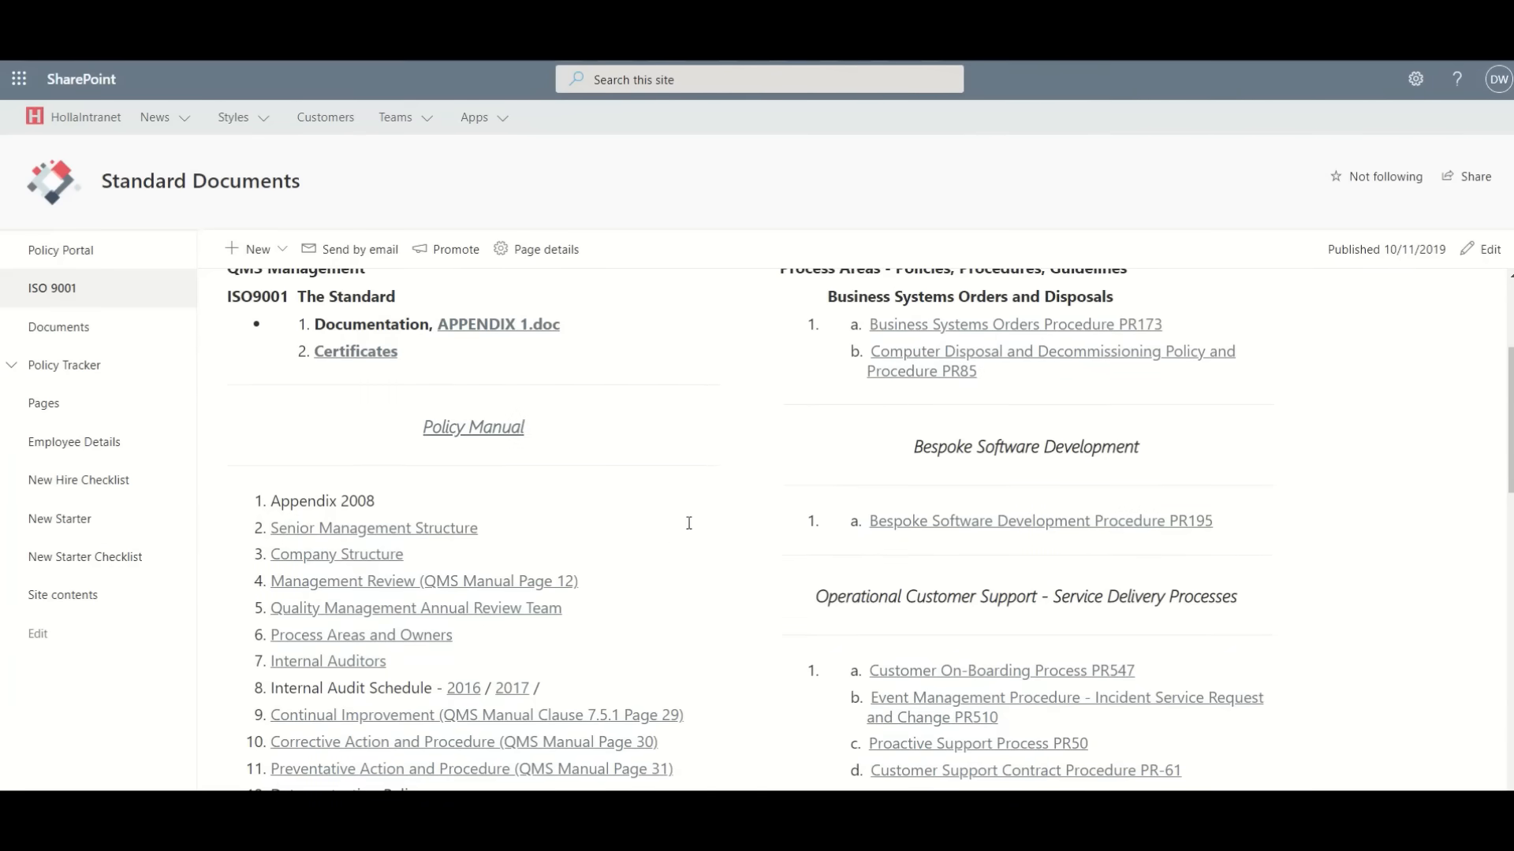
pyautogui.moveTo(658, 528)
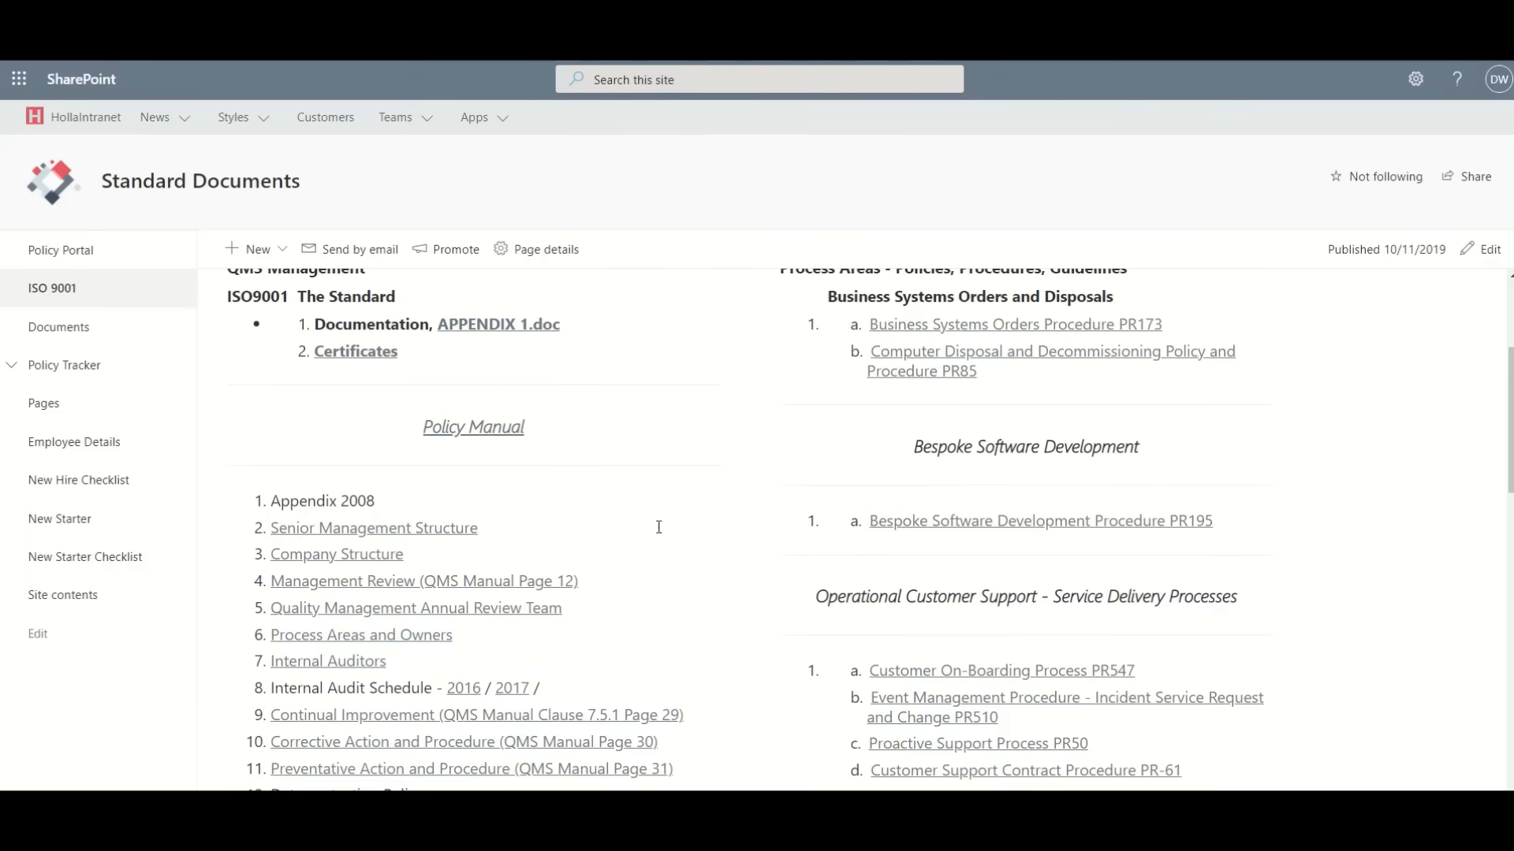
pyautogui.scroll(-3)
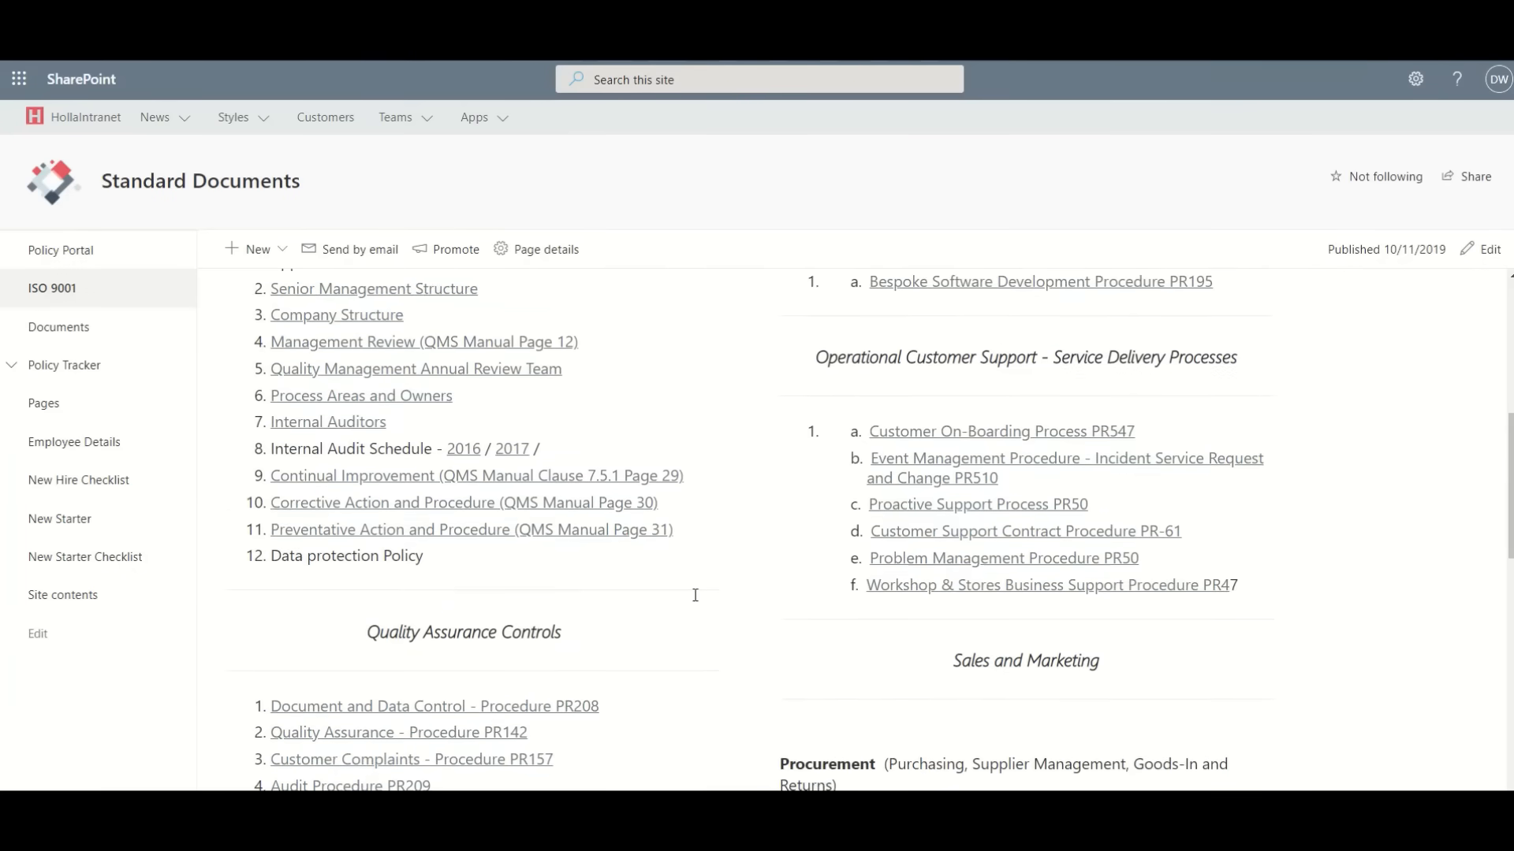
pyautogui.scroll(-3)
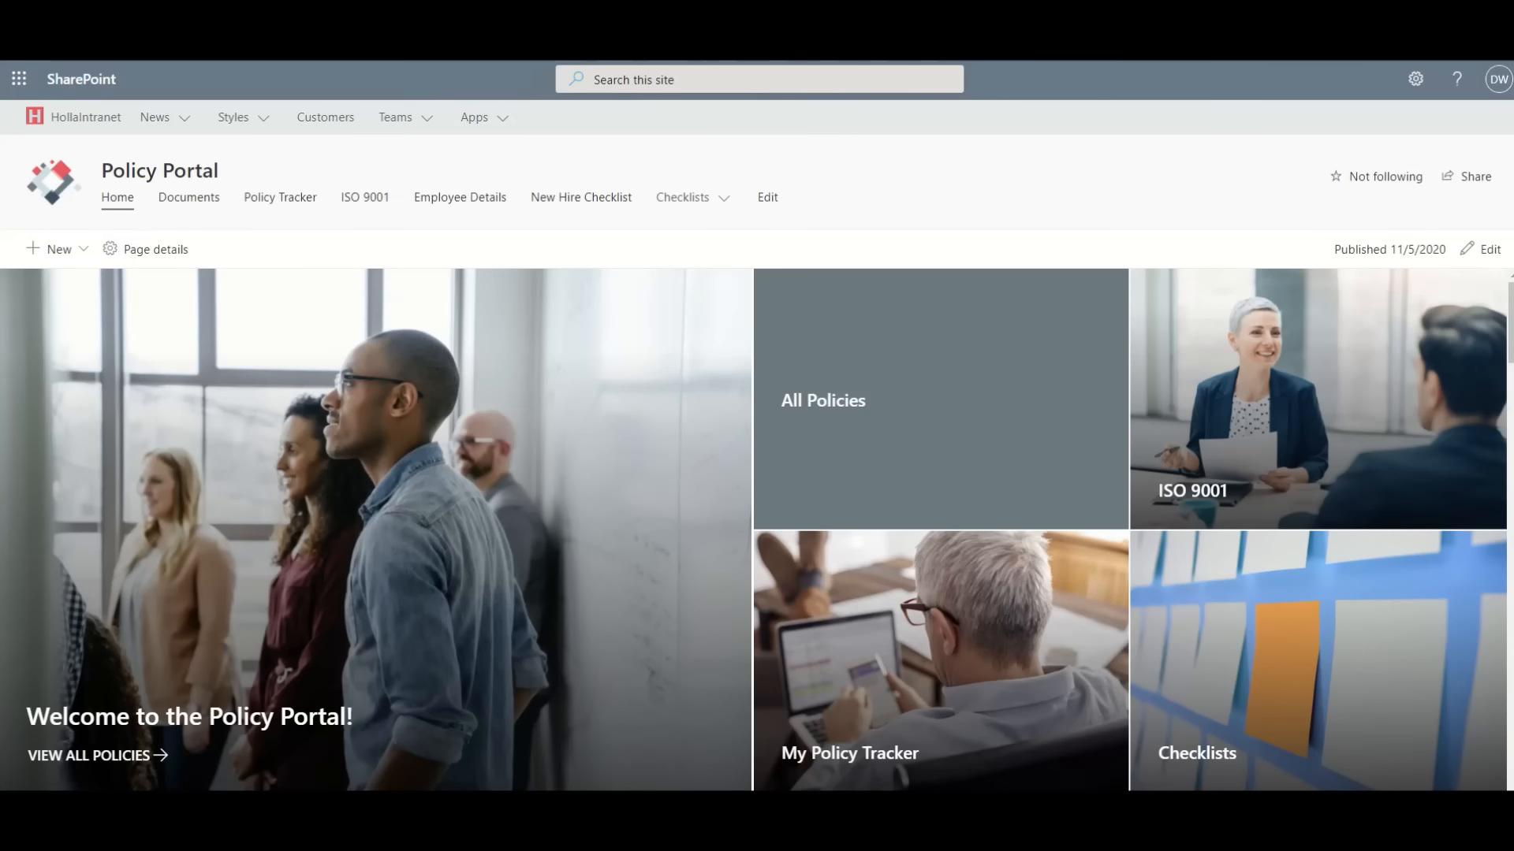
# Go to the Internal Audit Checklist list from the Checklists tile
pyautogui.click(681, 198)
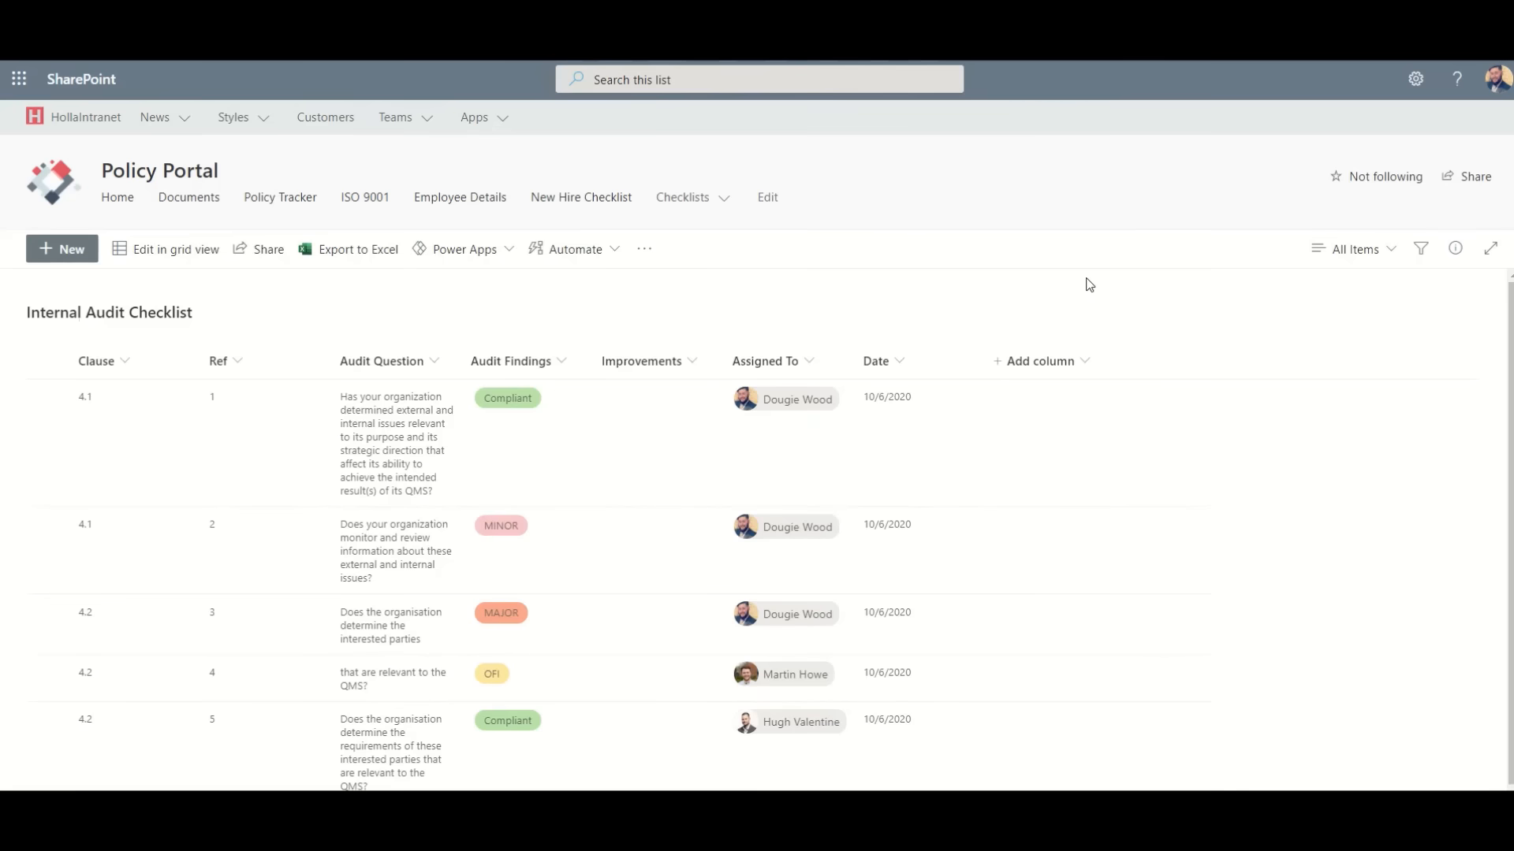
pyautogui.moveTo(133, 342)
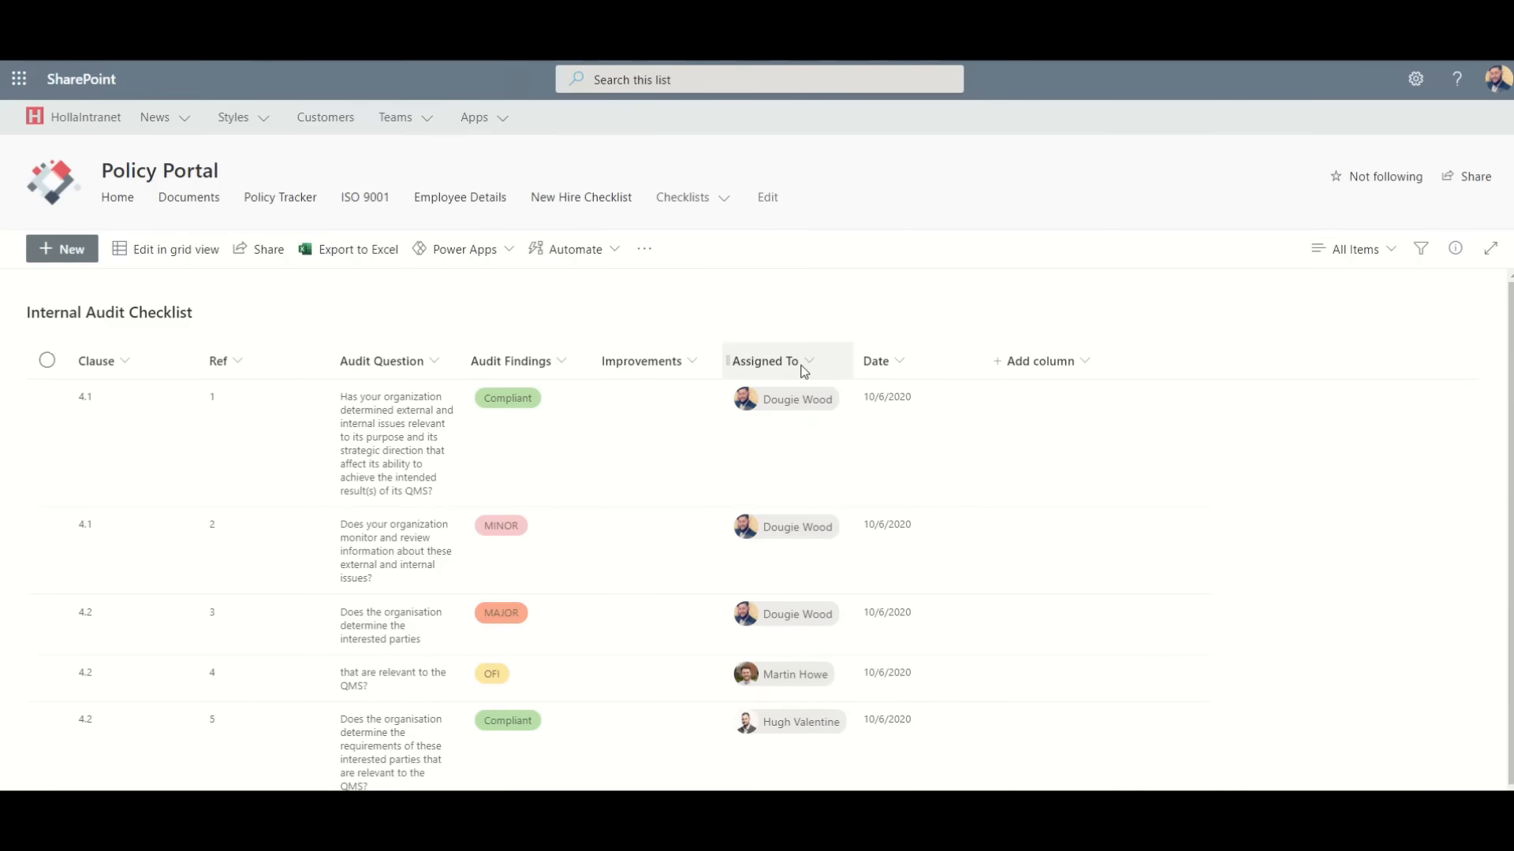
pyautogui.click(805, 364)
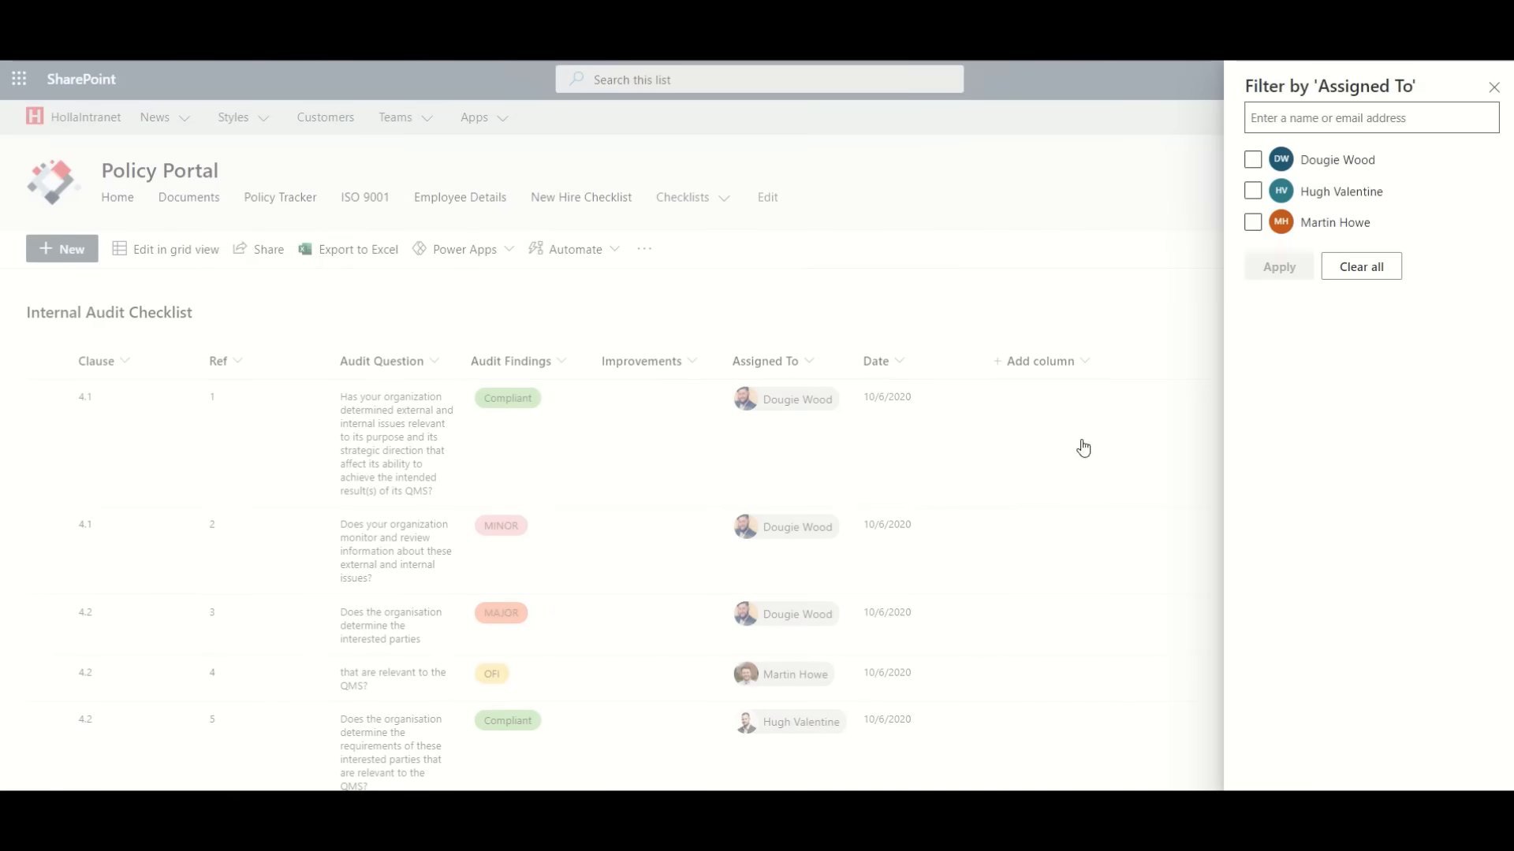
pyautogui.click(1253, 159)
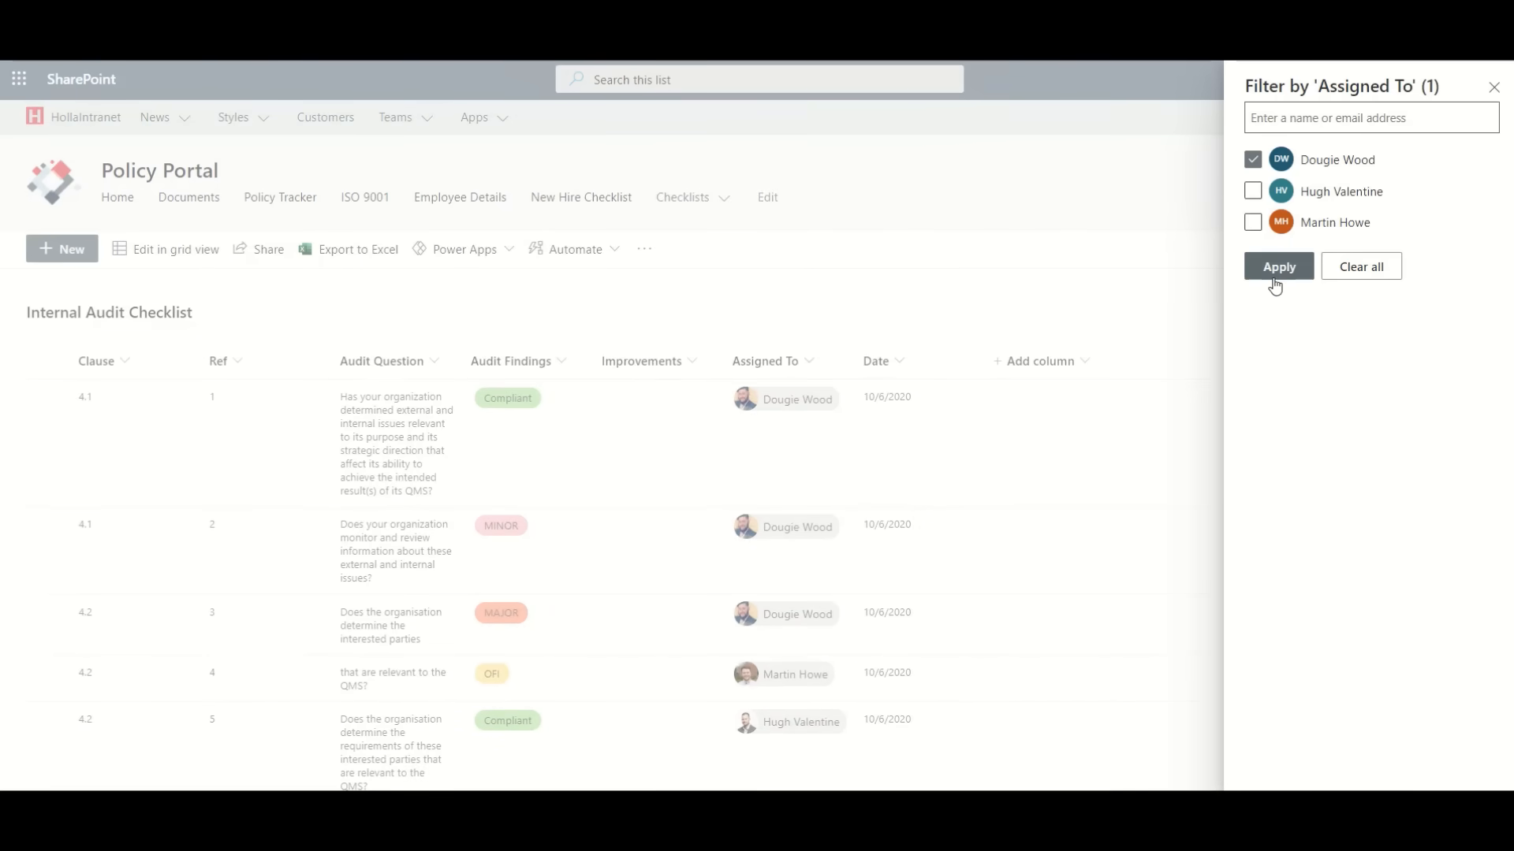
pyautogui.click(1278, 266)
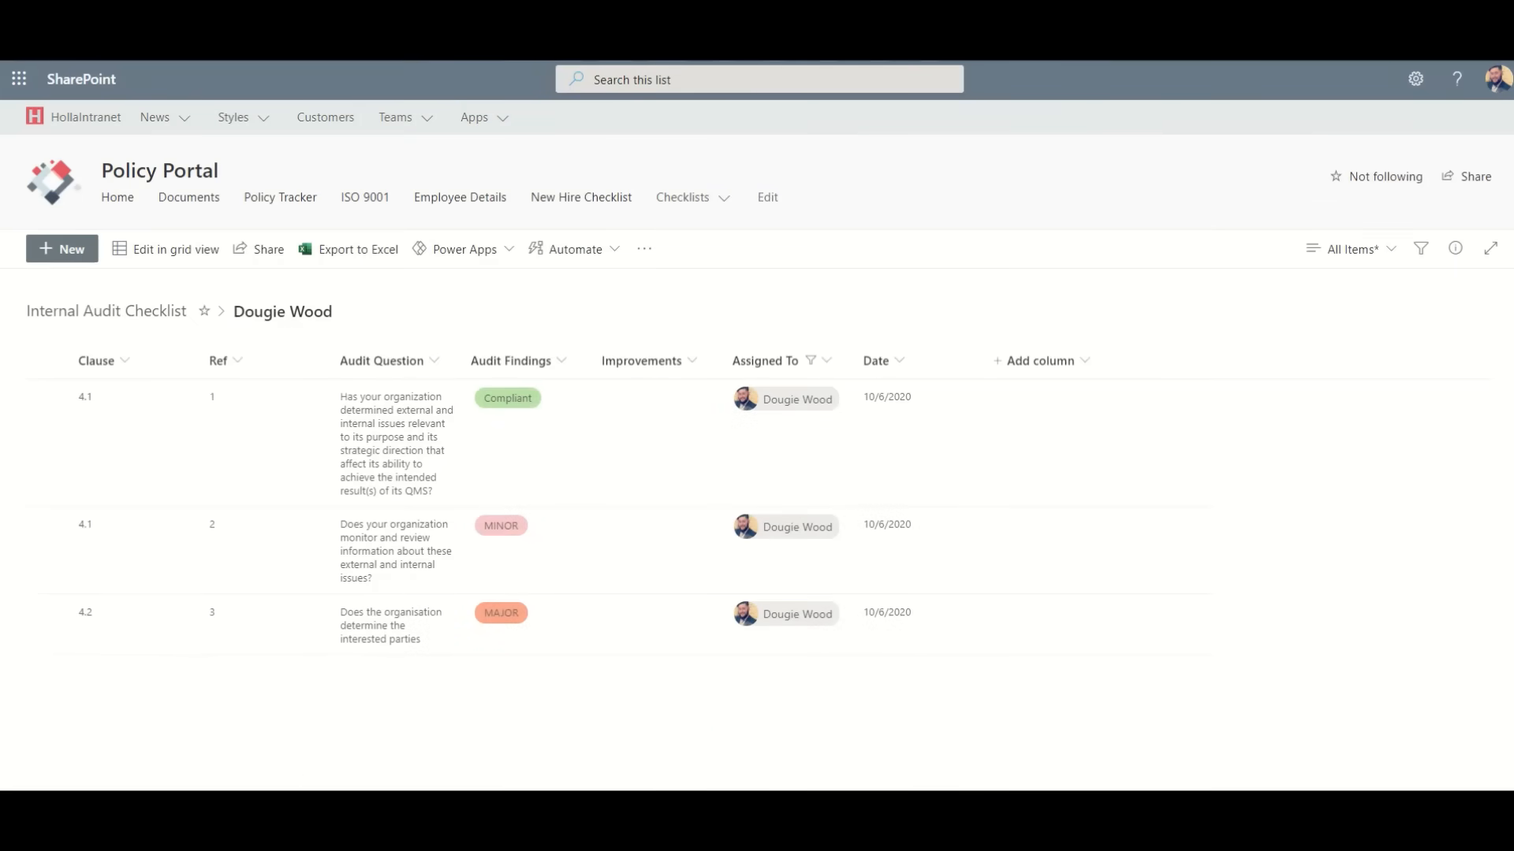